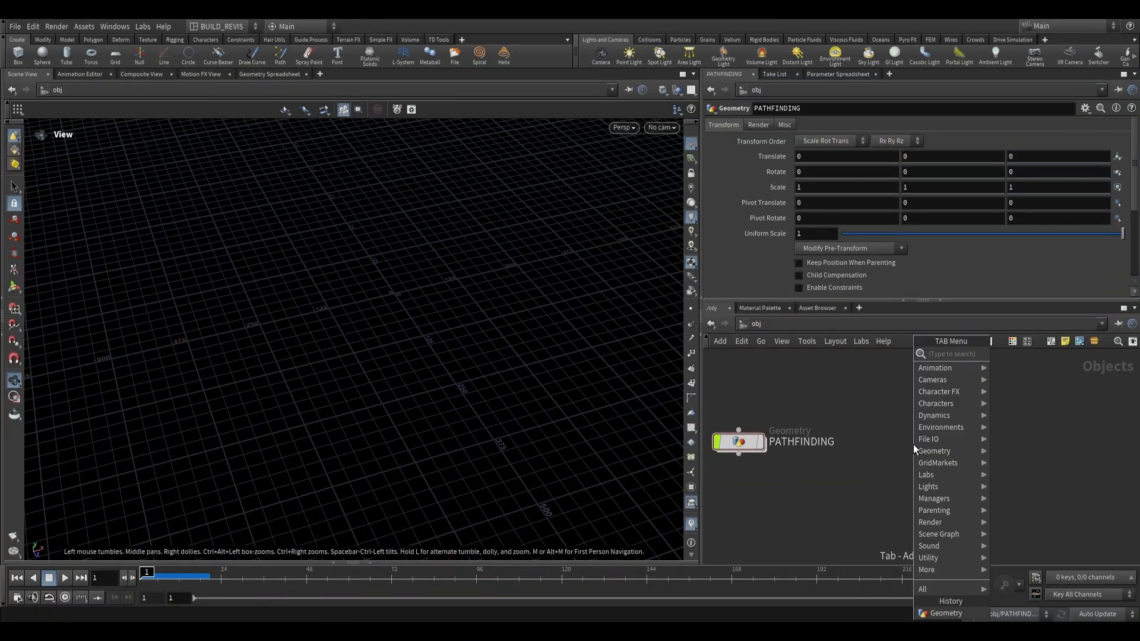
Step: Create a Geometry object and add a Labs Settlement Connections (Beta) node inside it
left_click(935, 451)
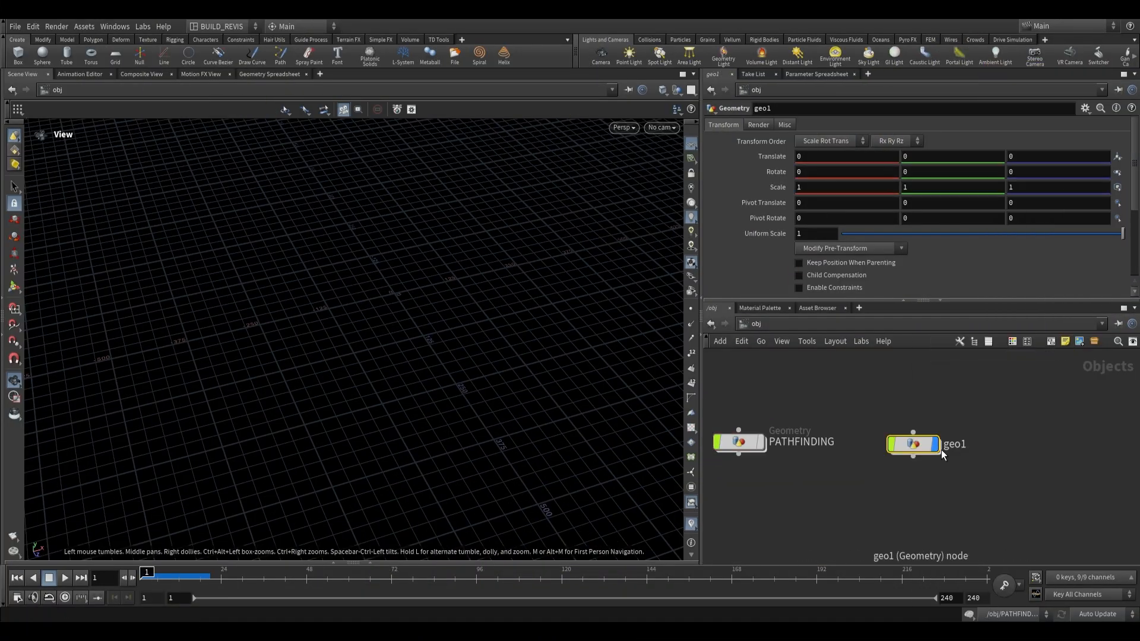
key("Tab")
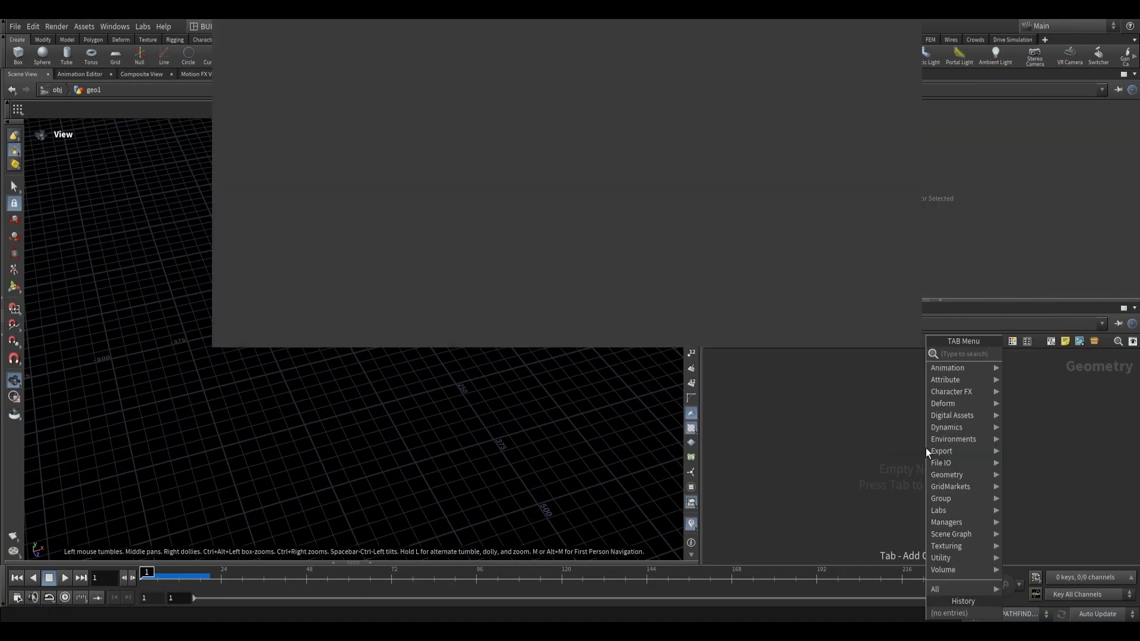
type("settle")
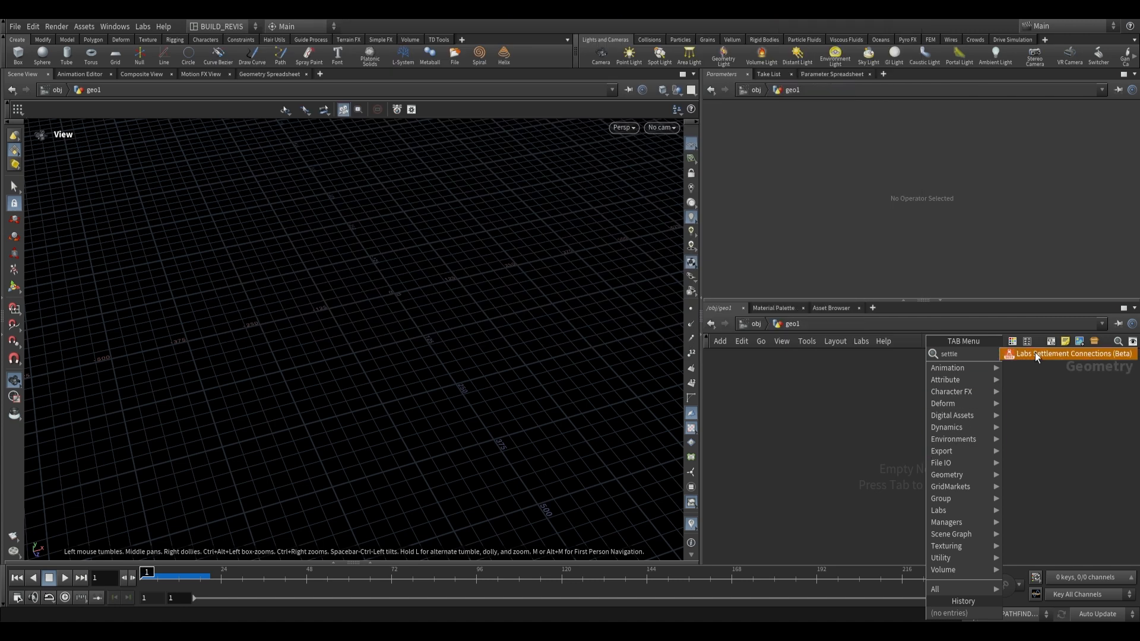
left_click(1069, 353)
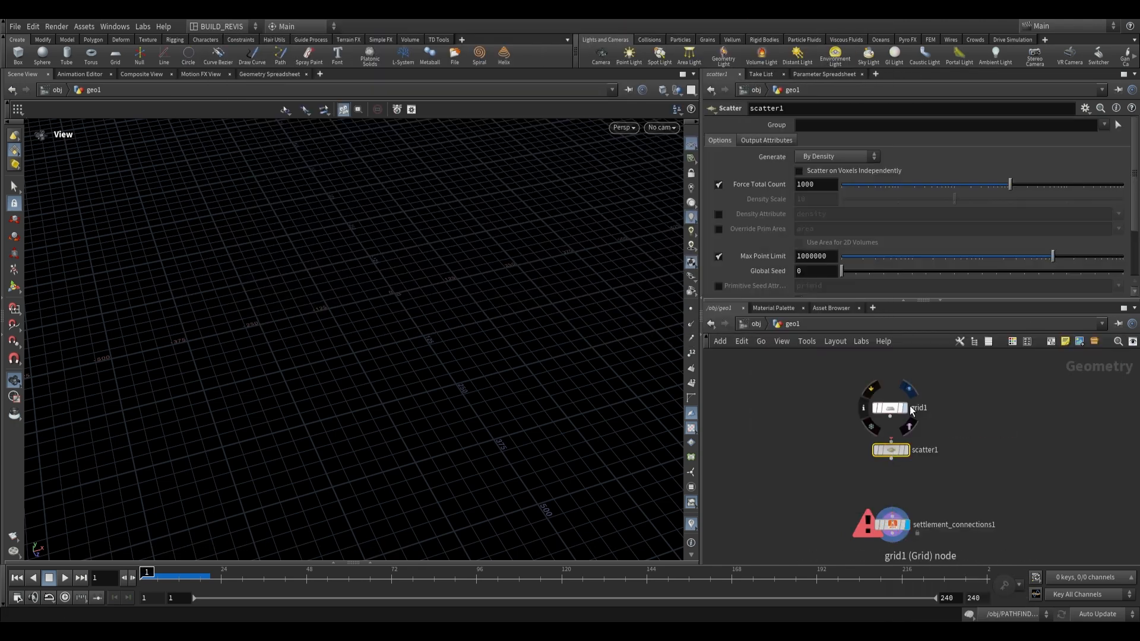
Step: Resize grid1 to 1000x1000, use distance-based angle limits, and set scatter1 to 50 points feeding the connections
left_click(888, 407)
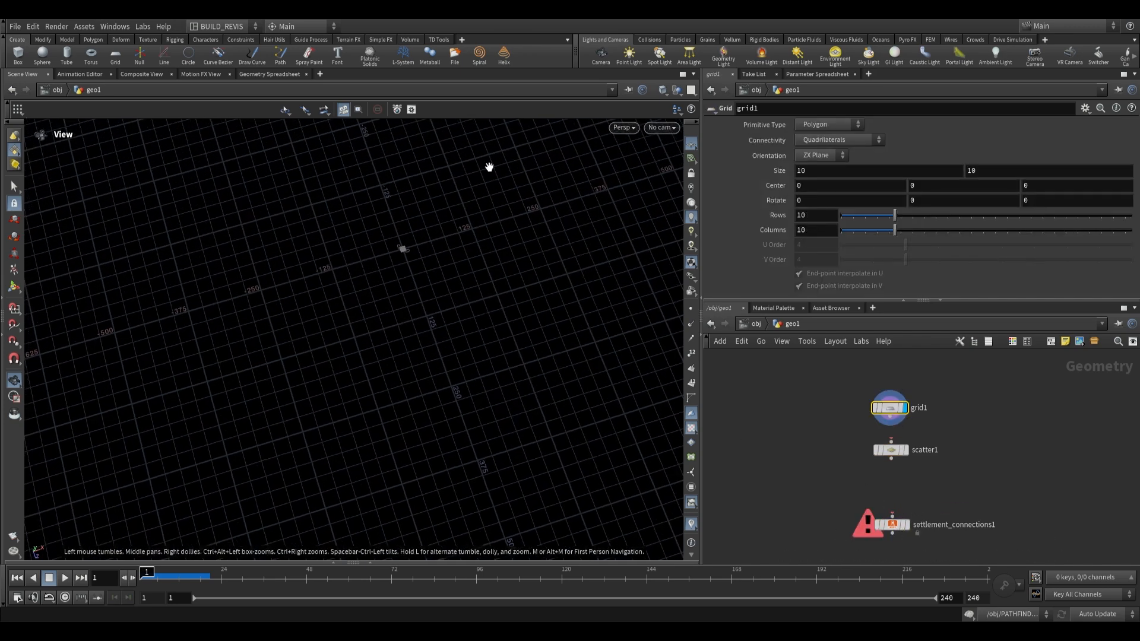
left_click(887, 525)
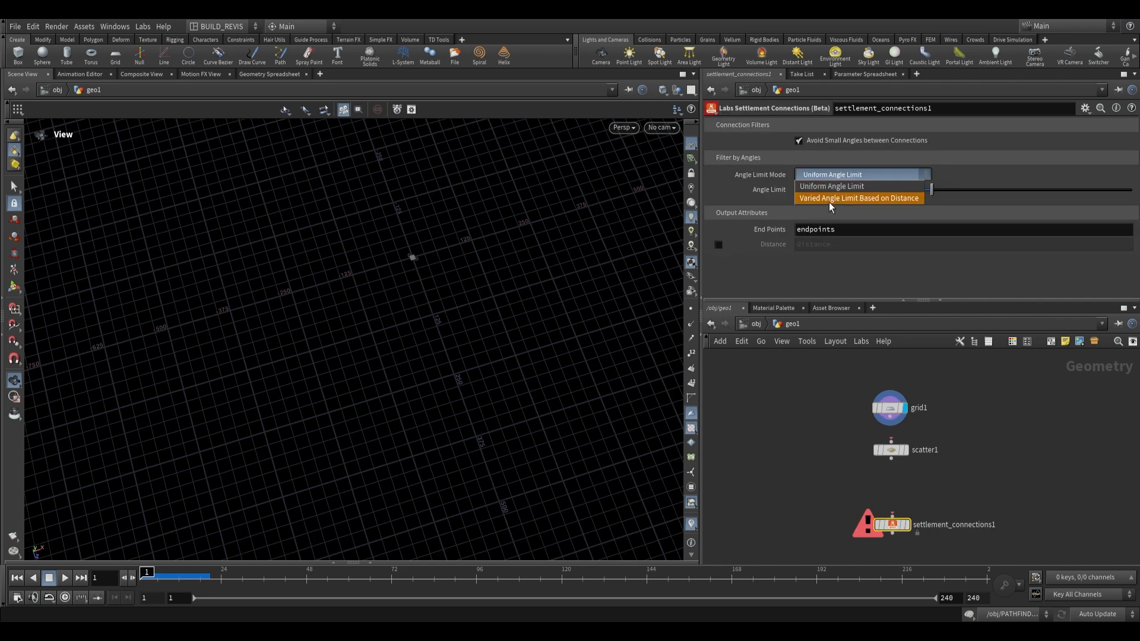
left_click(858, 199)
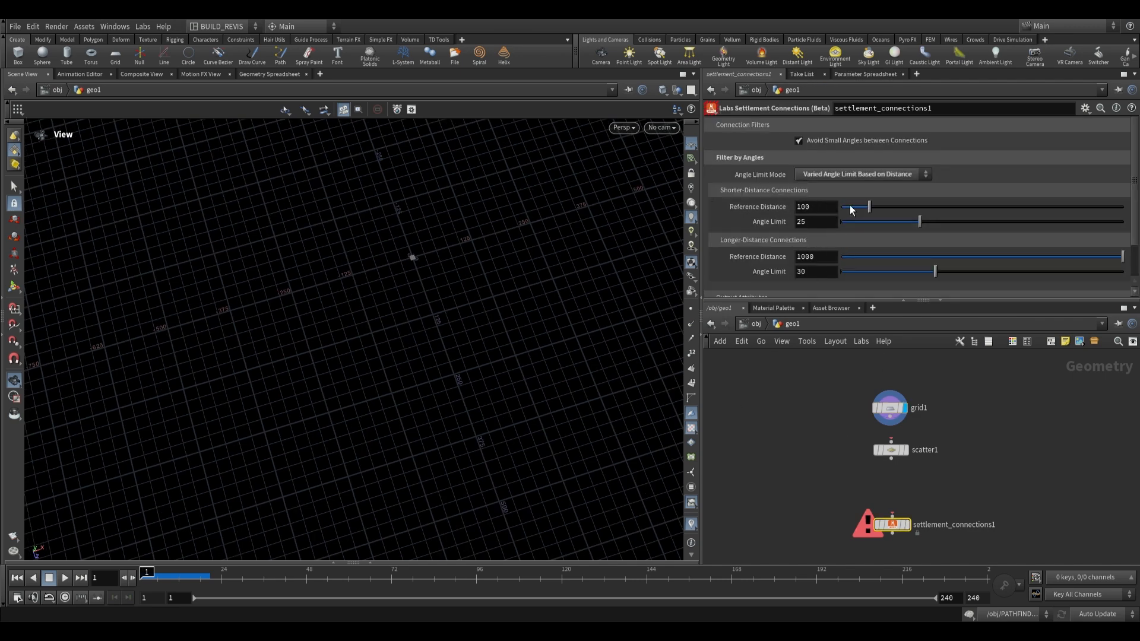
left_click(888, 408)
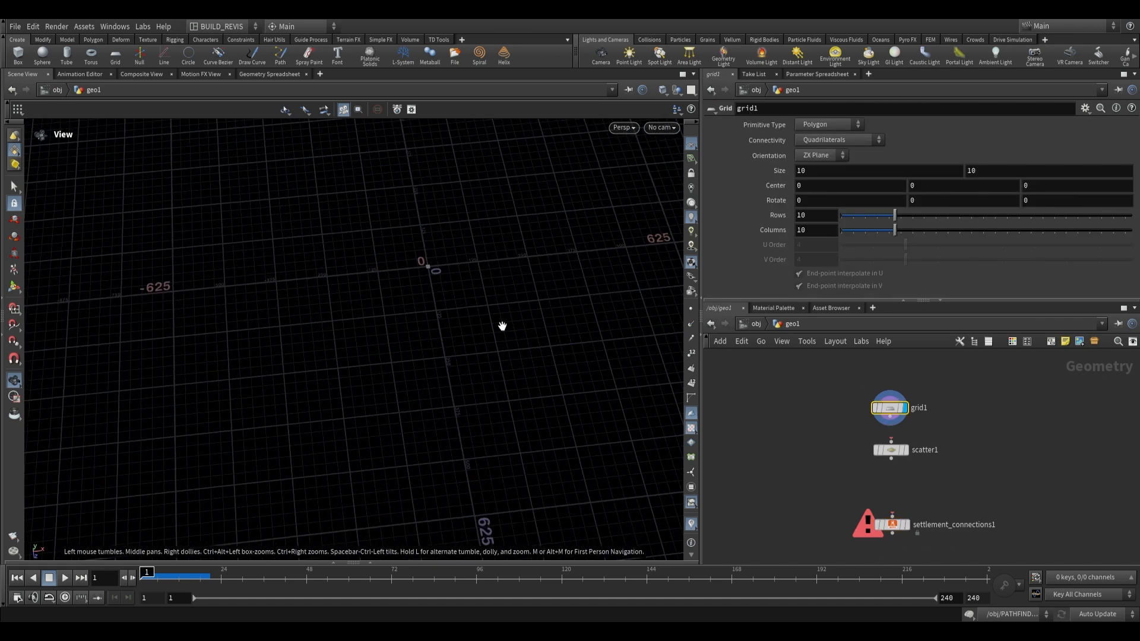
mouse_move(741, 336)
type("00")
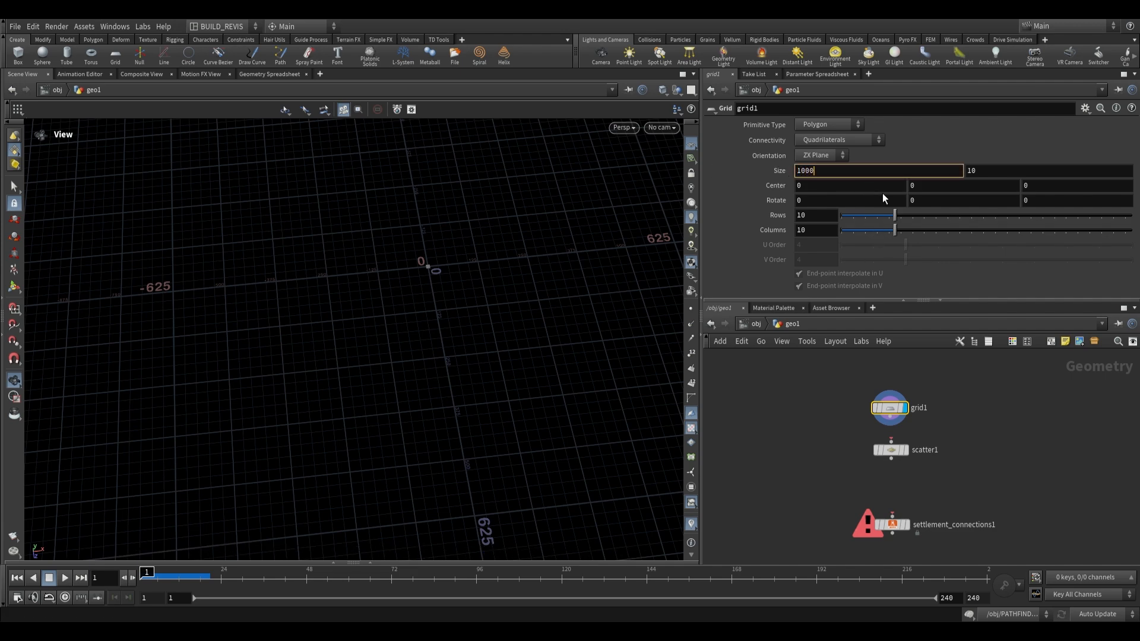
key("Return")
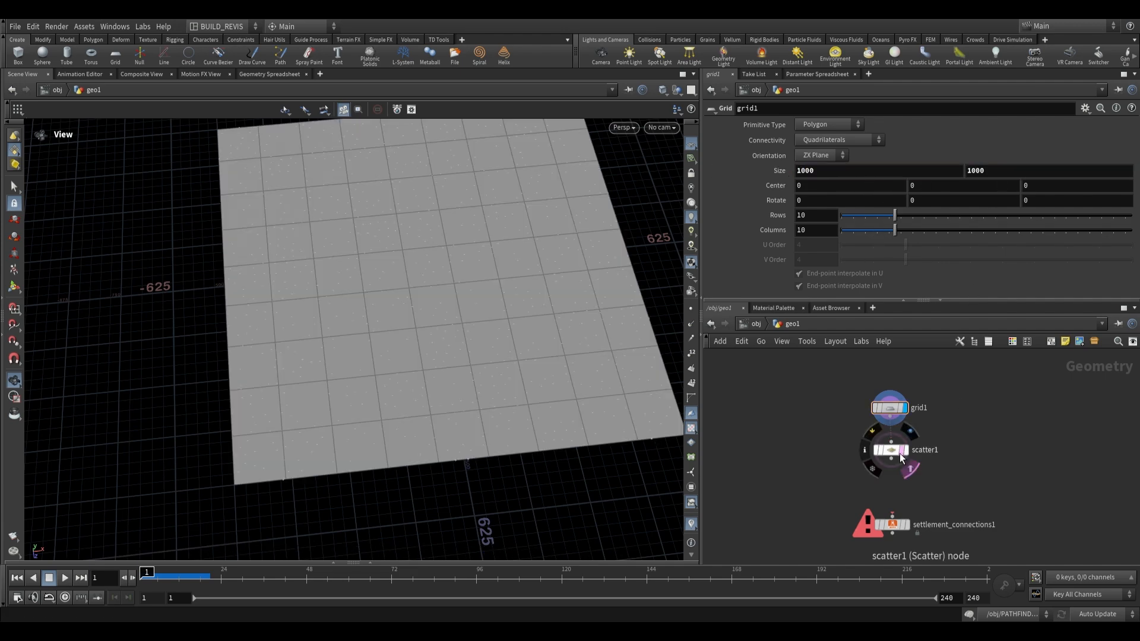
left_click(889, 449)
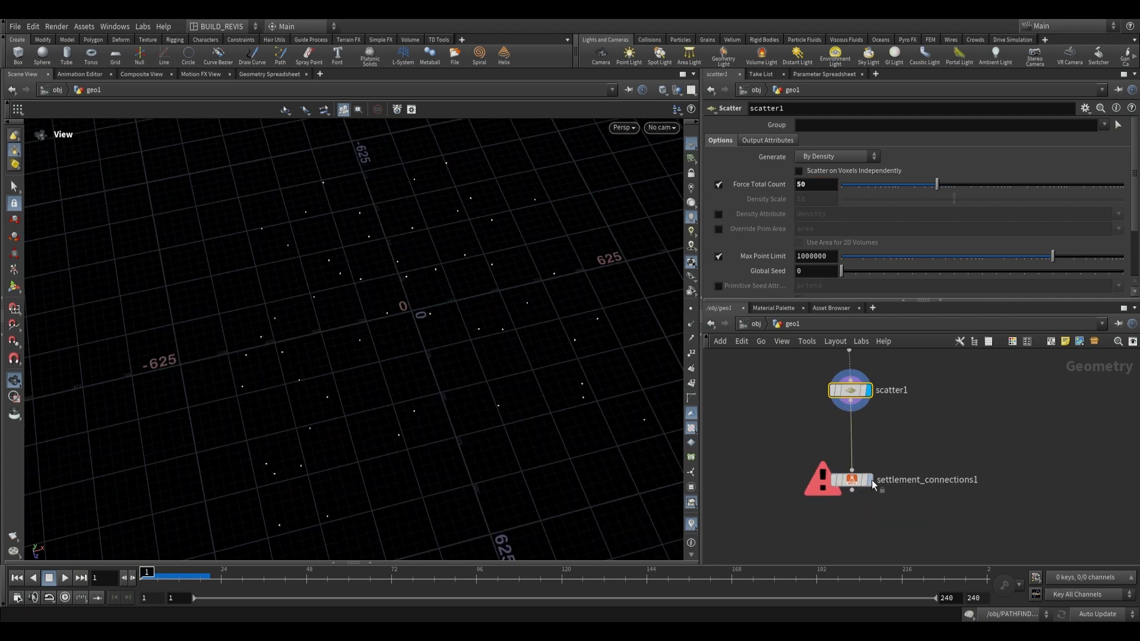
Step: Copy boxes onto the settlement points and merge them with the connection lines
left_click(848, 479)
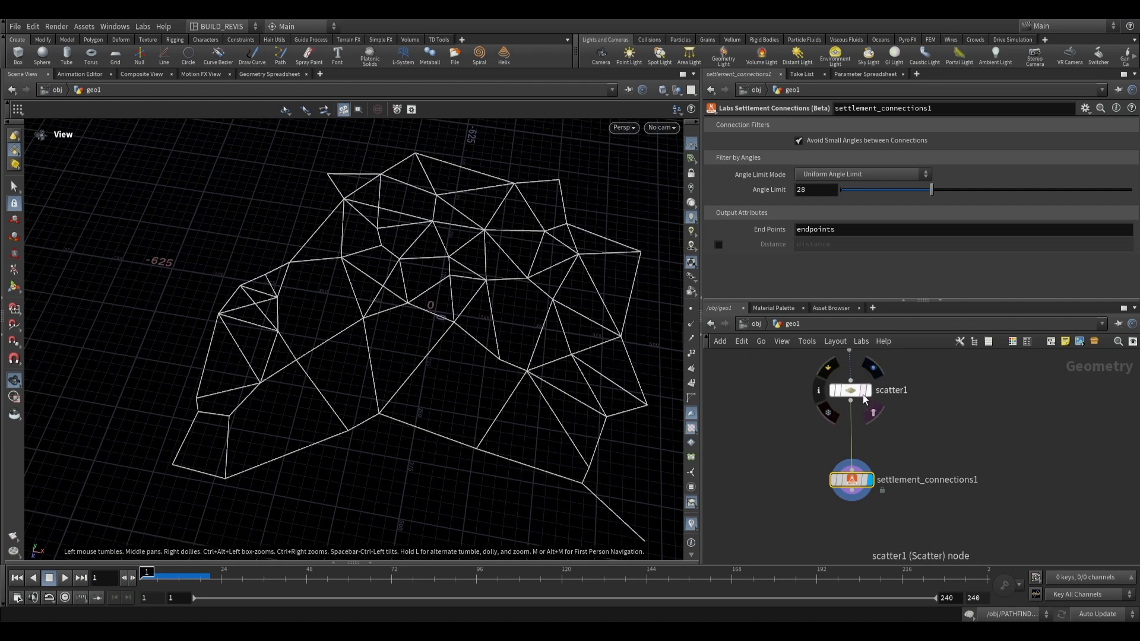
key("tab")
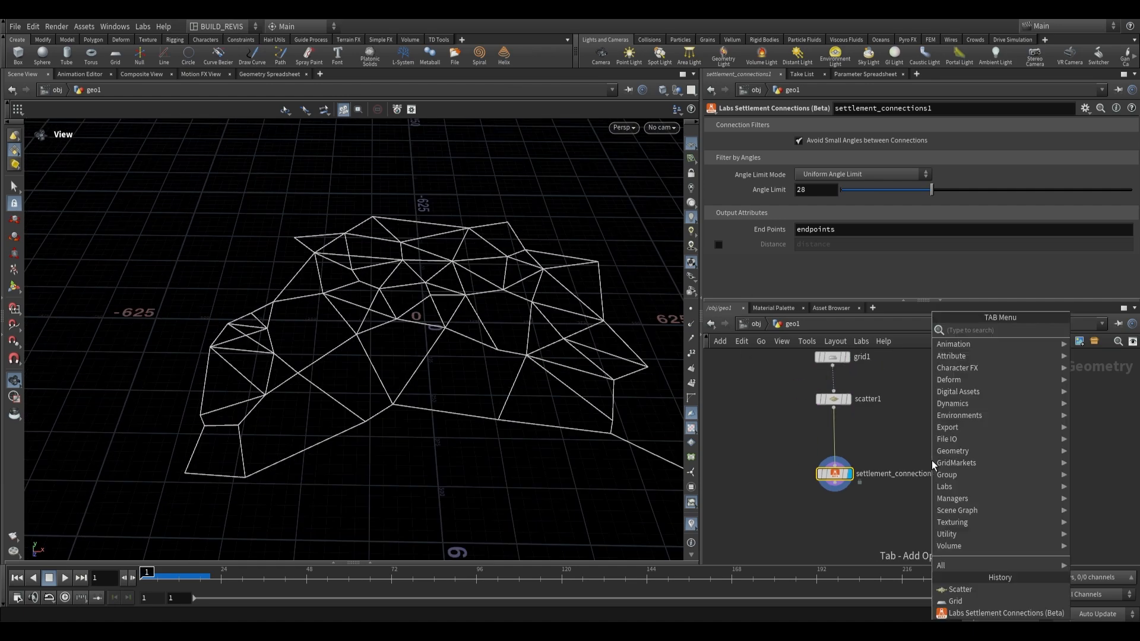
type("copy to poin")
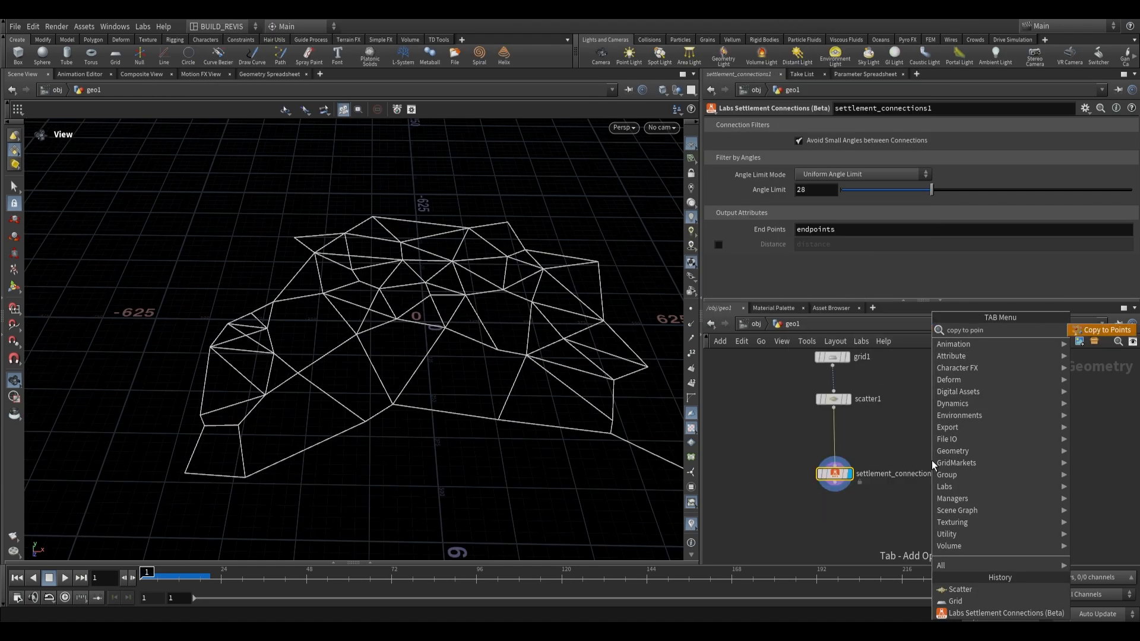
left_click(1105, 330)
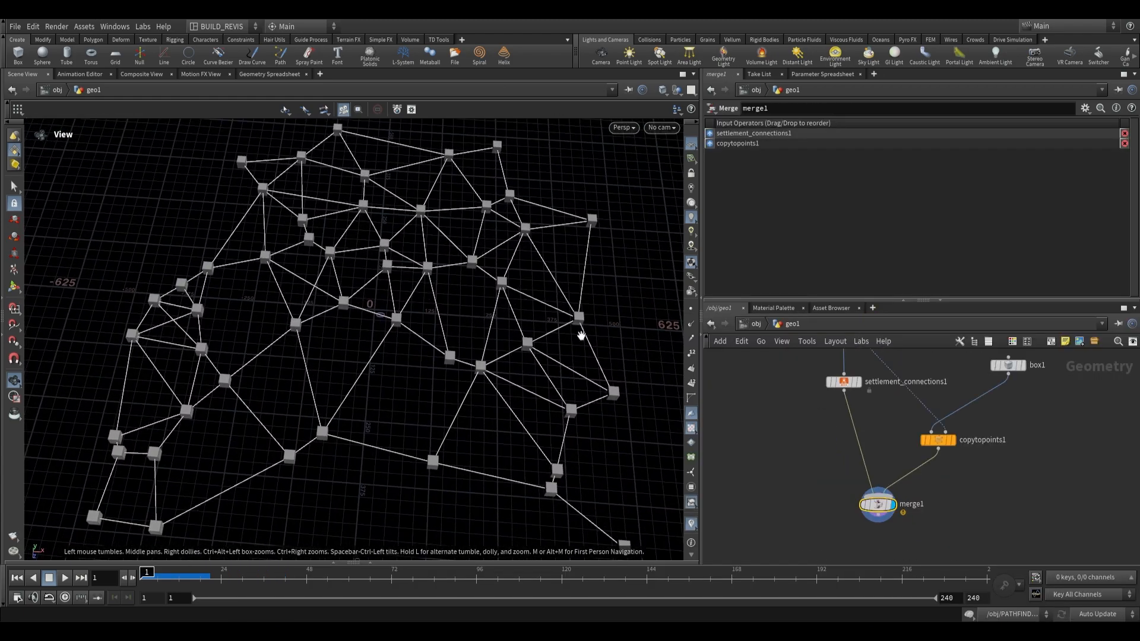
left_click(843, 382)
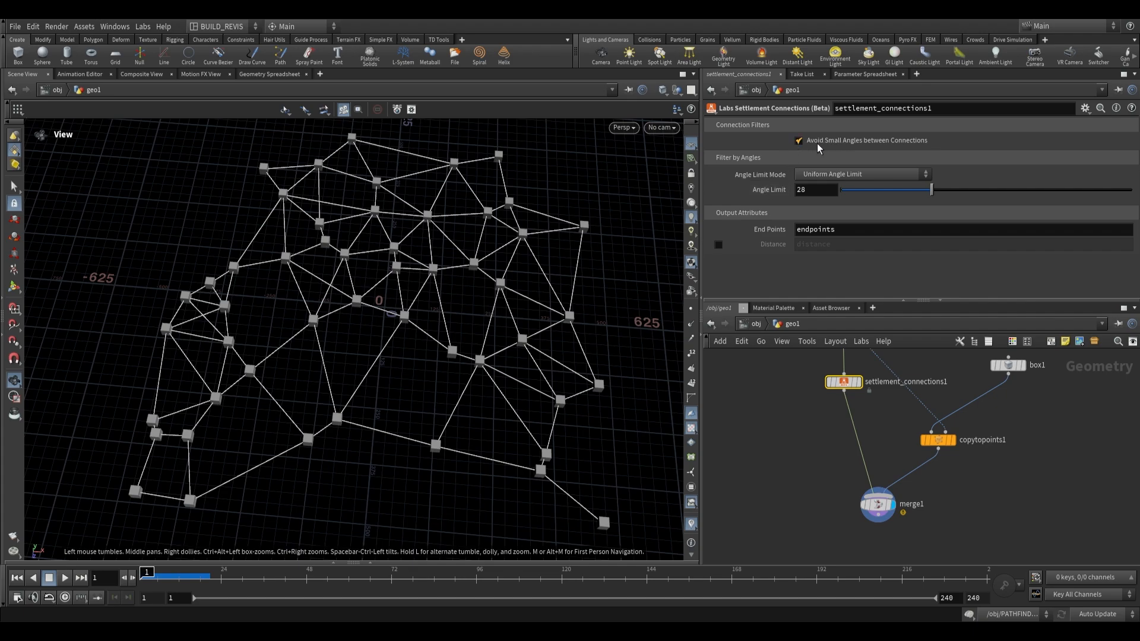
Step: Toggle Avoid Small Angles off and back on, raising the angle limit to about 67.9
left_click(798, 140)
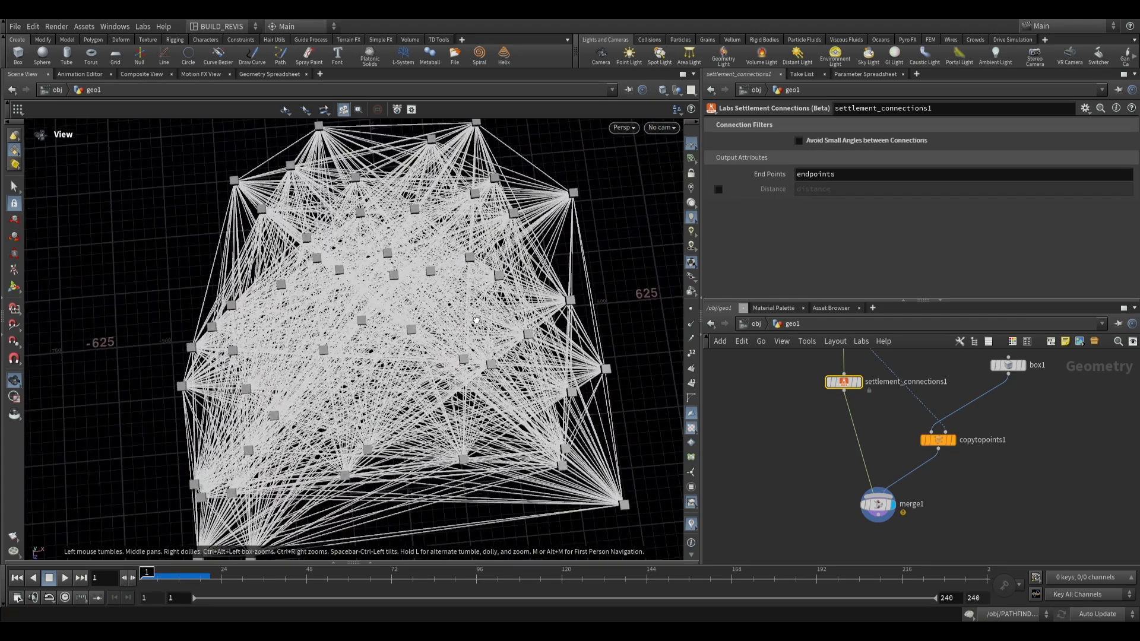
left_click(798, 141)
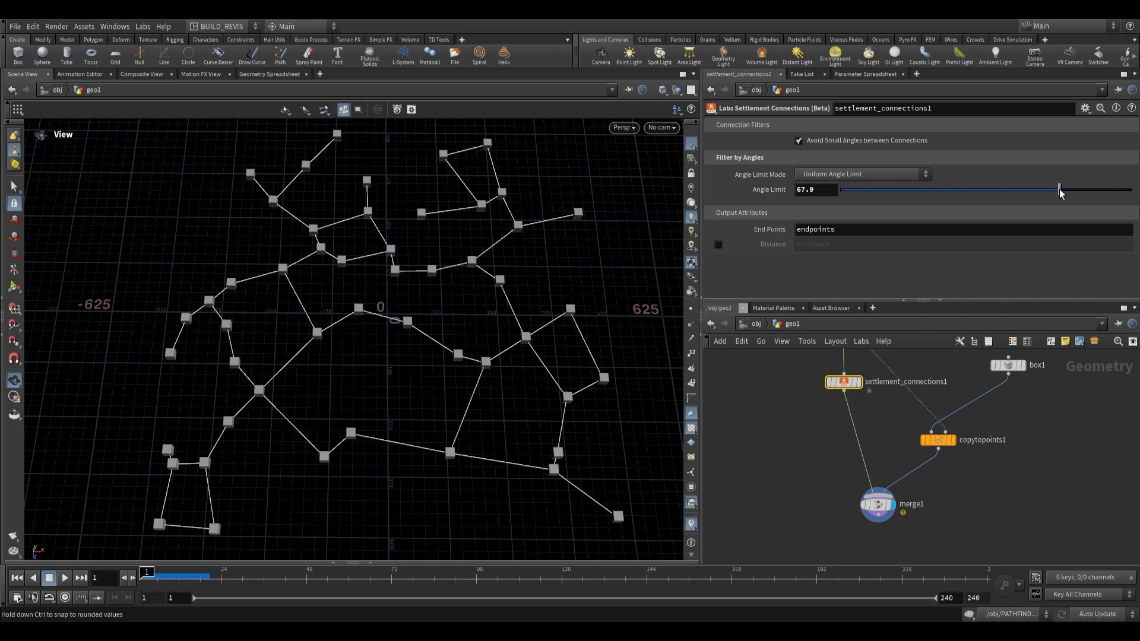
Step: Use Varied Angle Limit Based on Distance with 45 for longer connections, comparing against the uniform mode
left_click(860, 174)
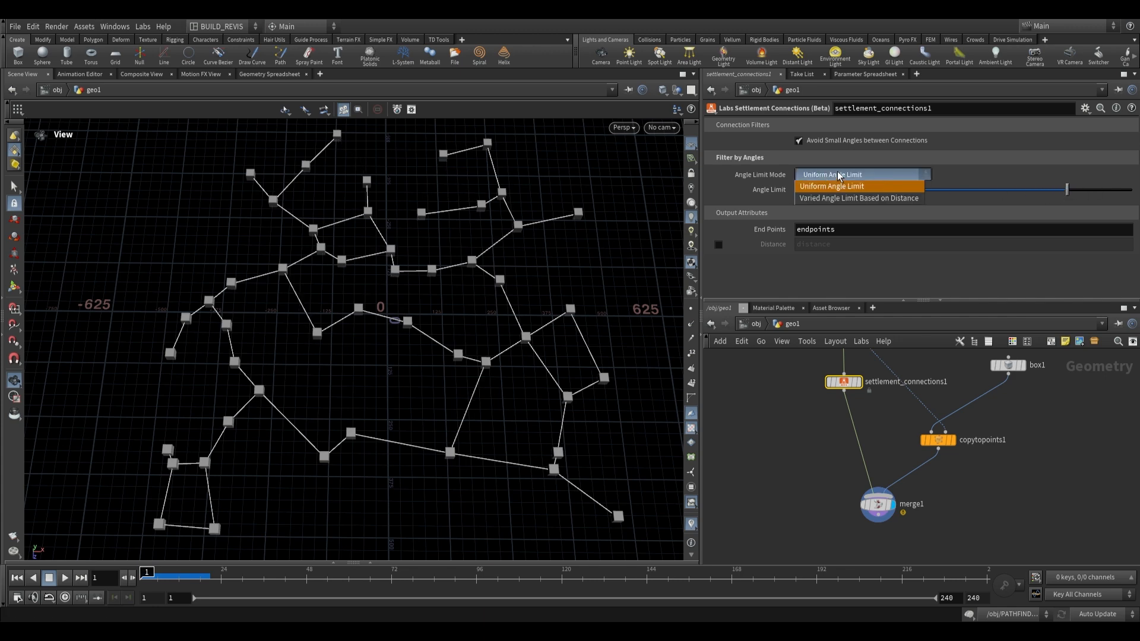
left_click(858, 197)
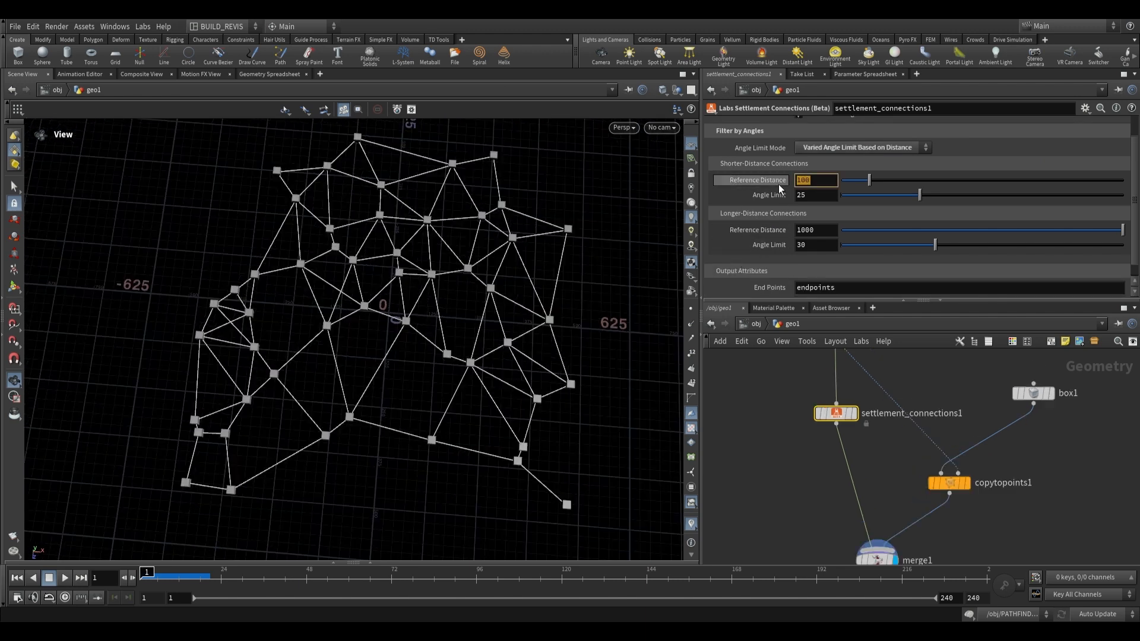
mouse_move(832, 235)
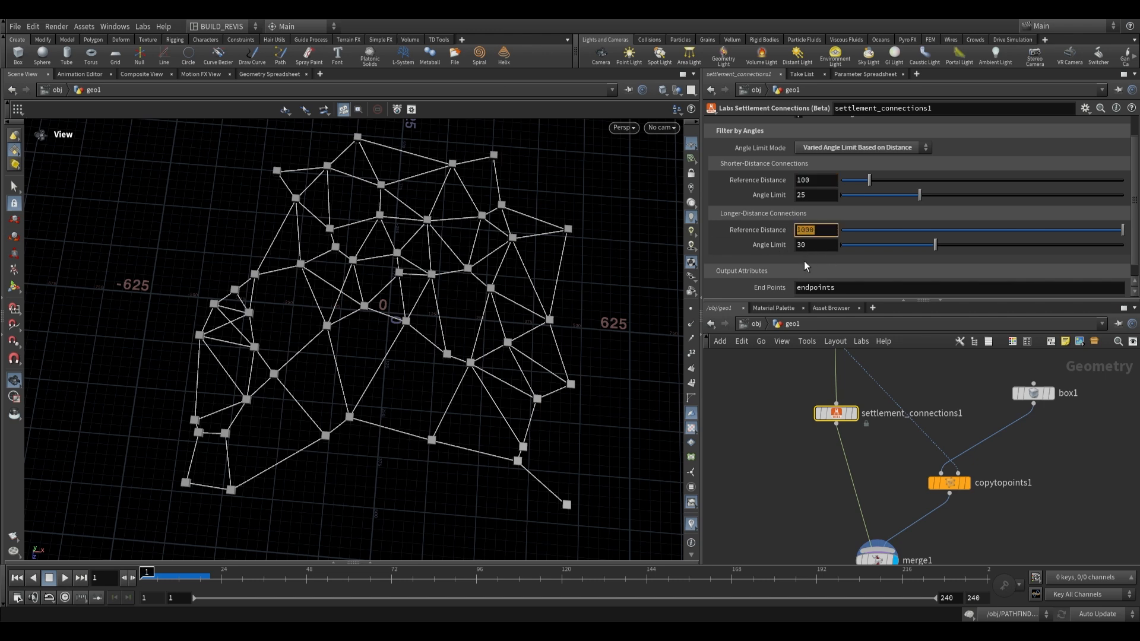
left_click(807, 194)
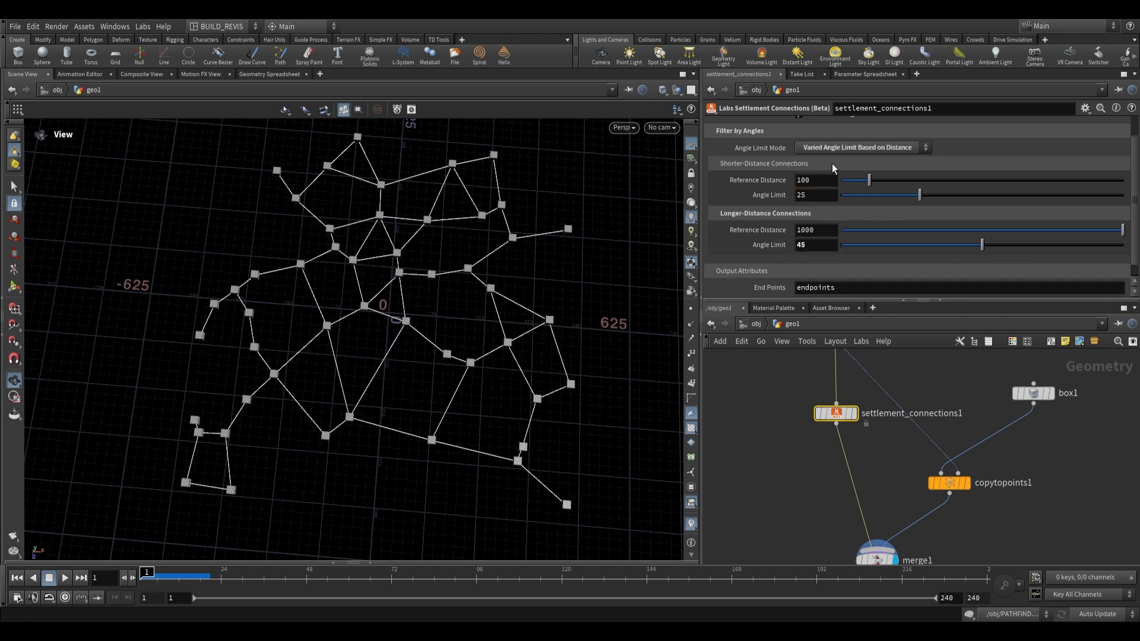
left_click(858, 148)
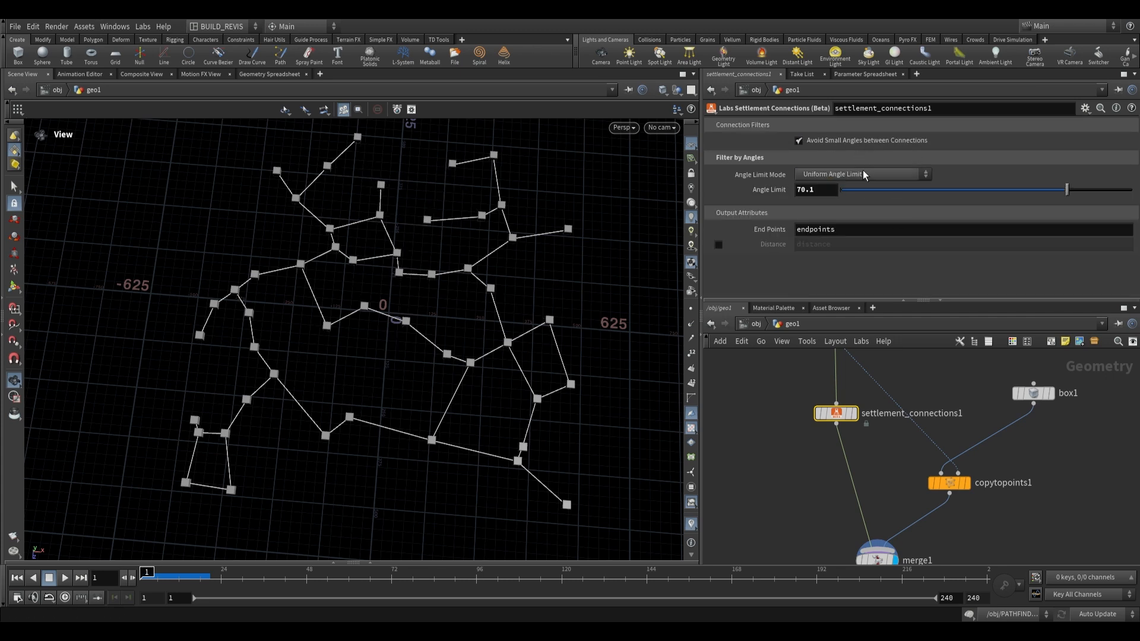
left_click(858, 174)
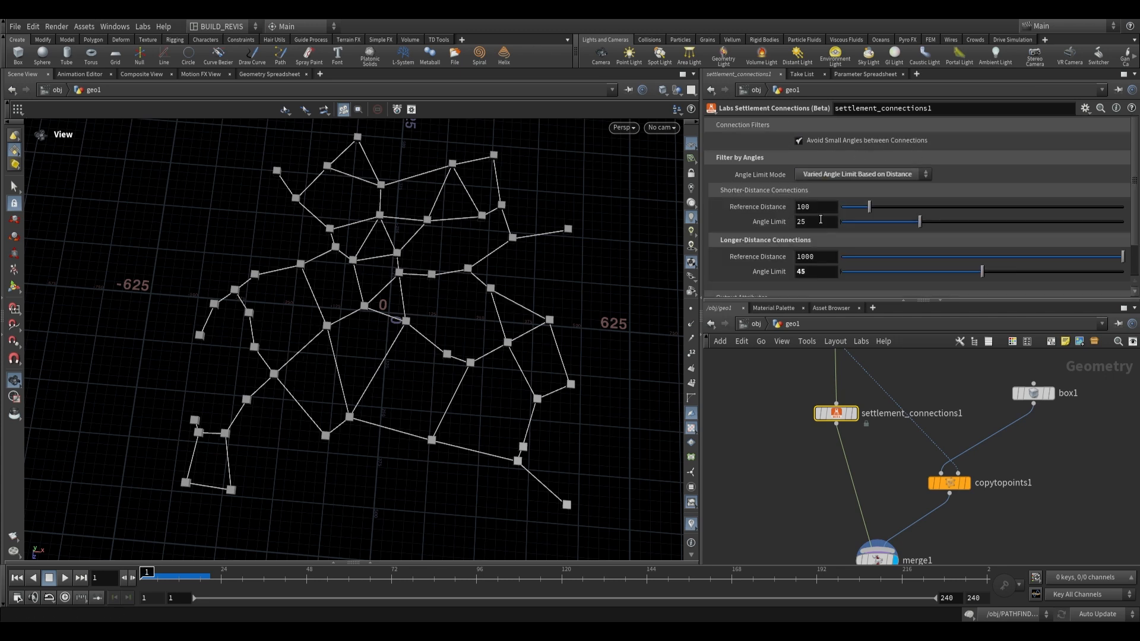
scroll("down", 3)
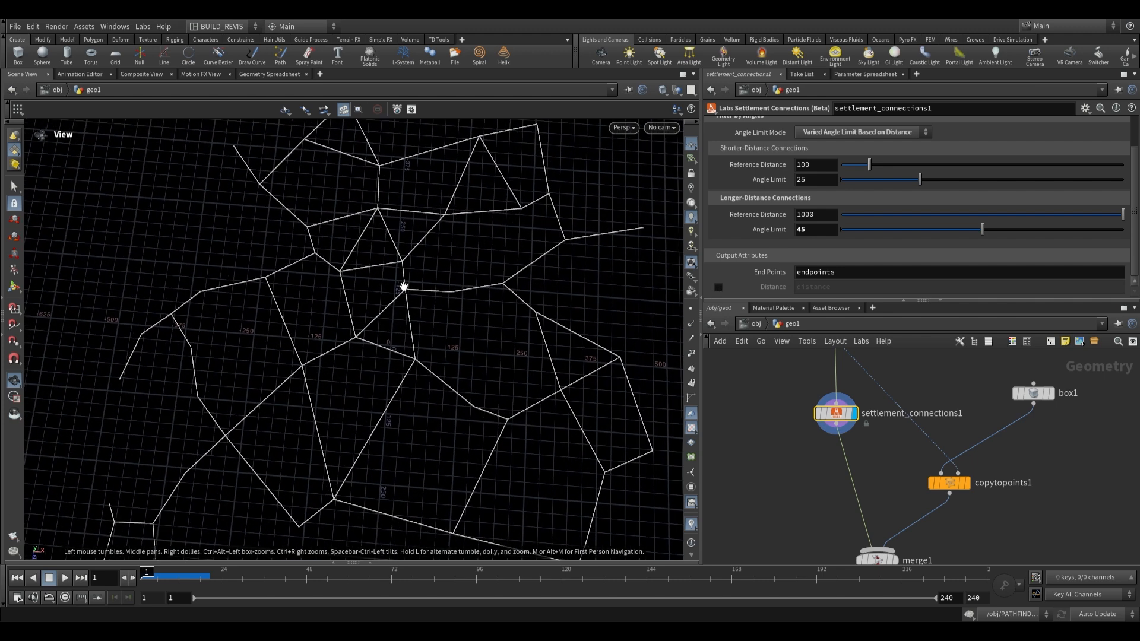
mouse_move(353, 254)
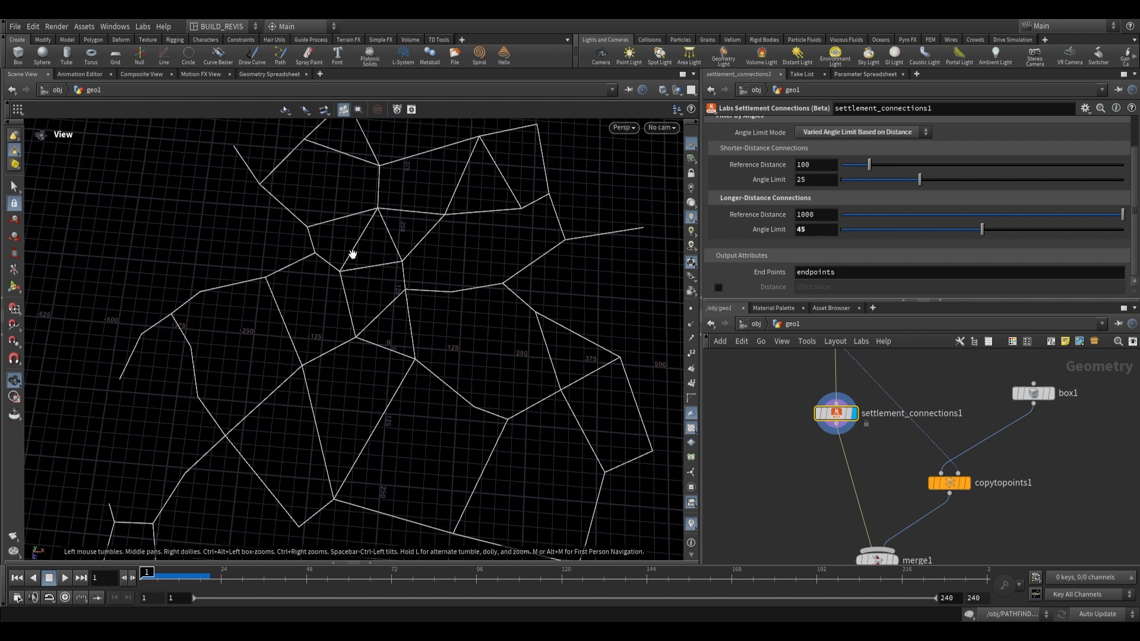
mouse_move(405, 302)
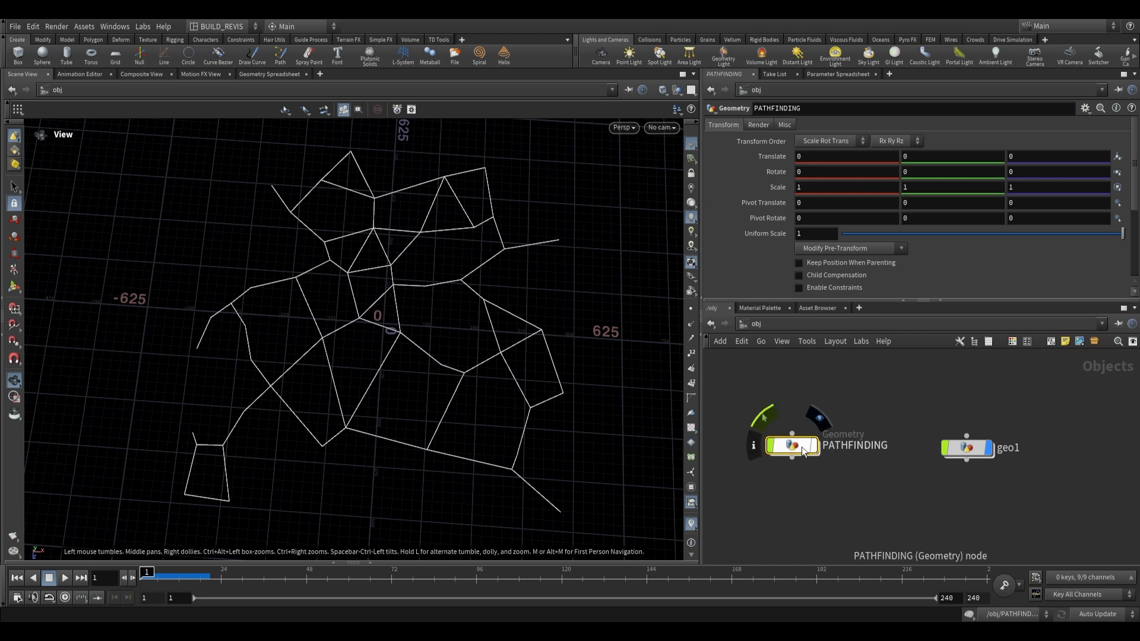
Step: Dive into the PATHFINDING object and review its slump, distort, noise and erosion terrain settings
double_click(793, 447)
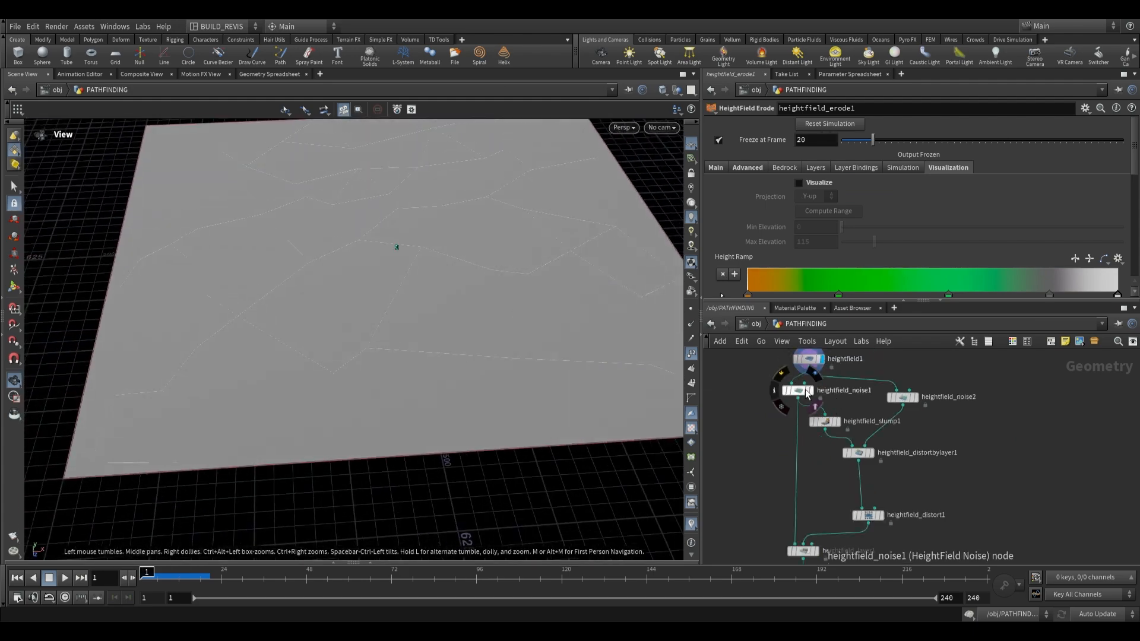
left_click(824, 421)
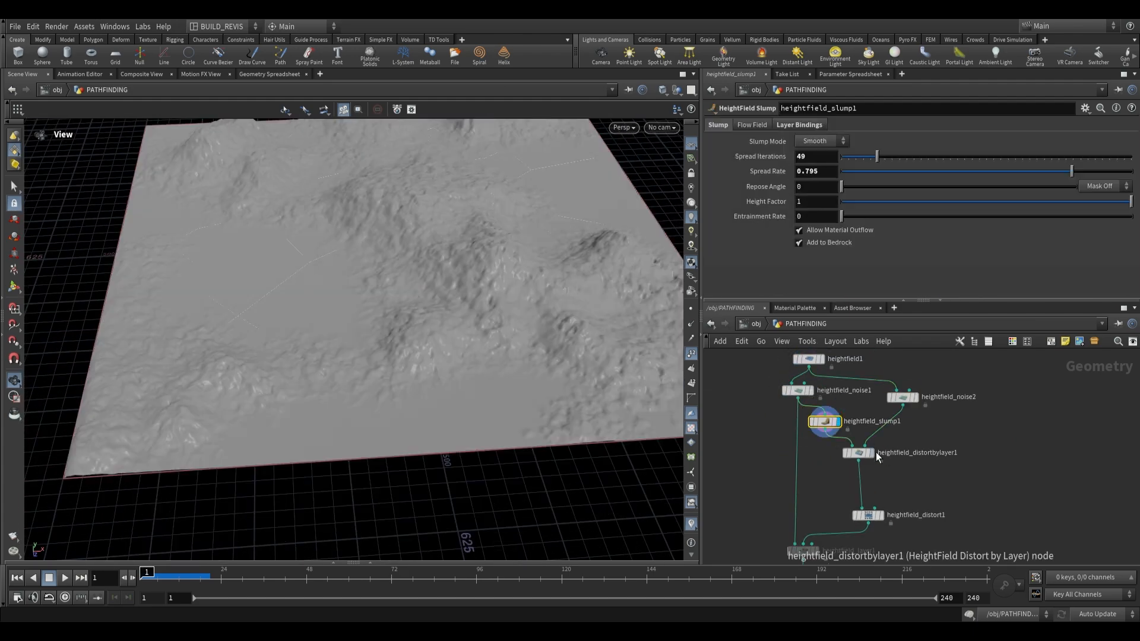
left_click(856, 453)
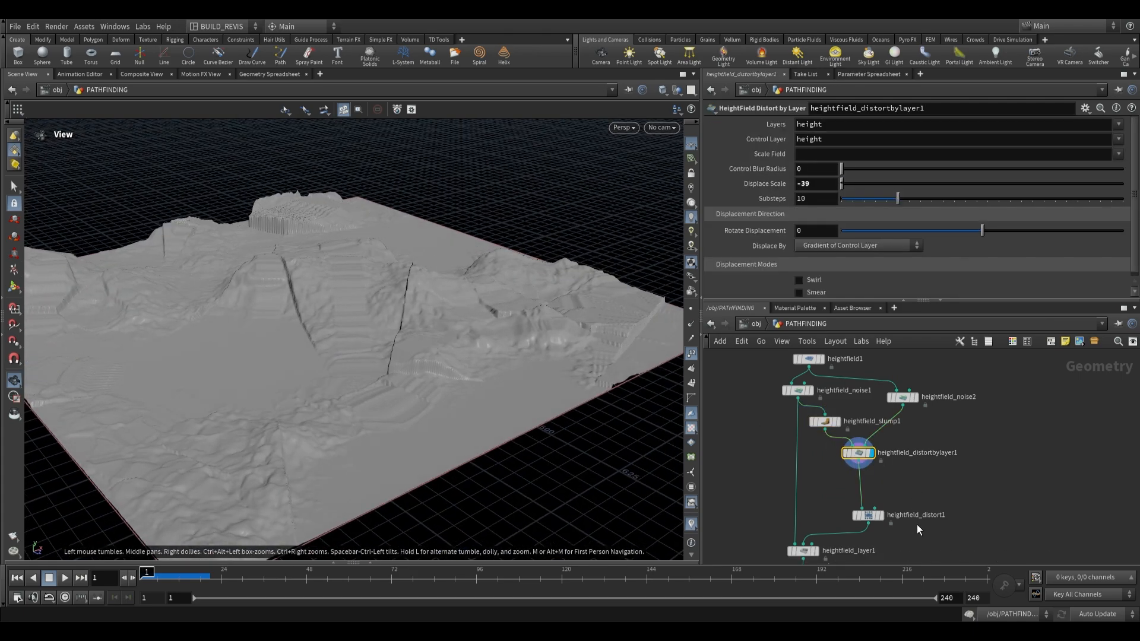
left_click(868, 515)
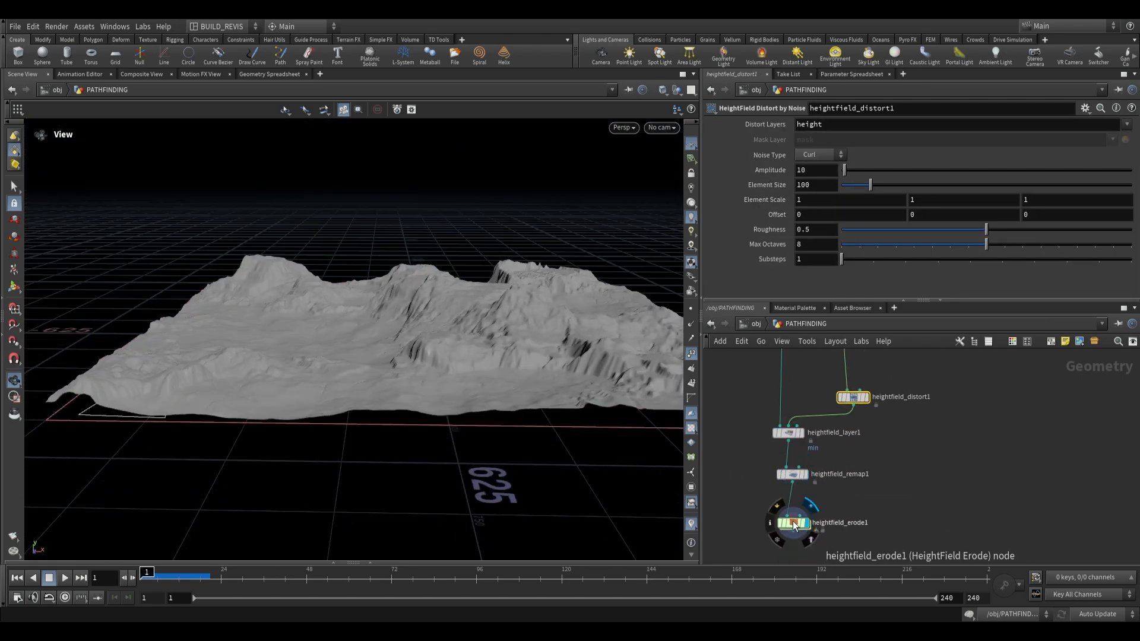
left_click(793, 522)
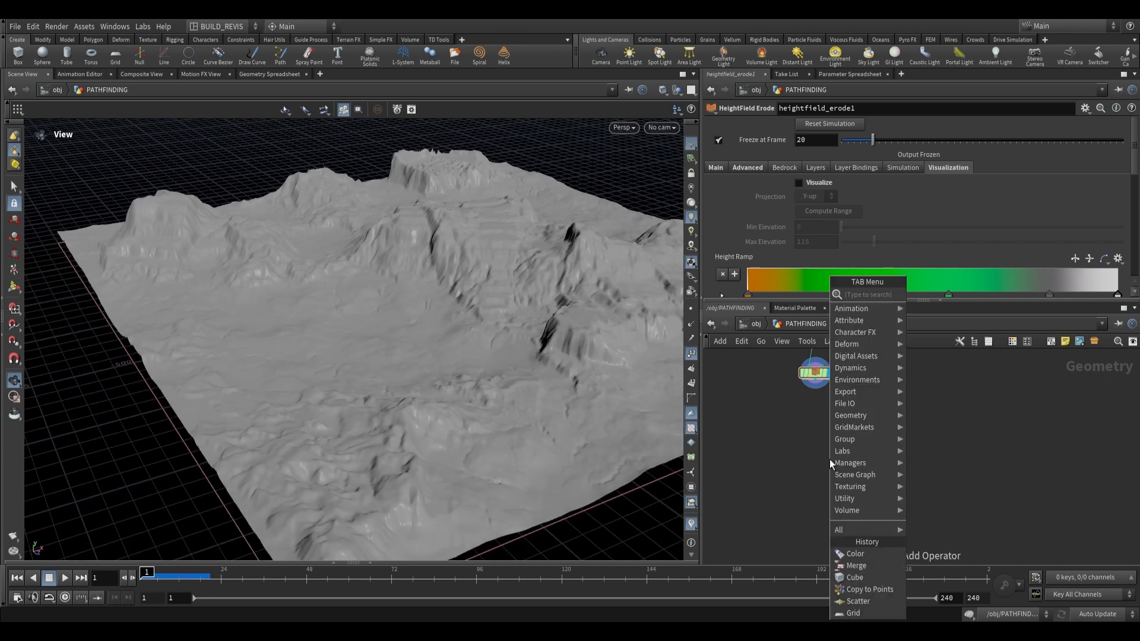
Step: Add Labs Terrain Analysis after heightfield_erode1 outputting Slope, preview it, then disable visualization
type("terrain")
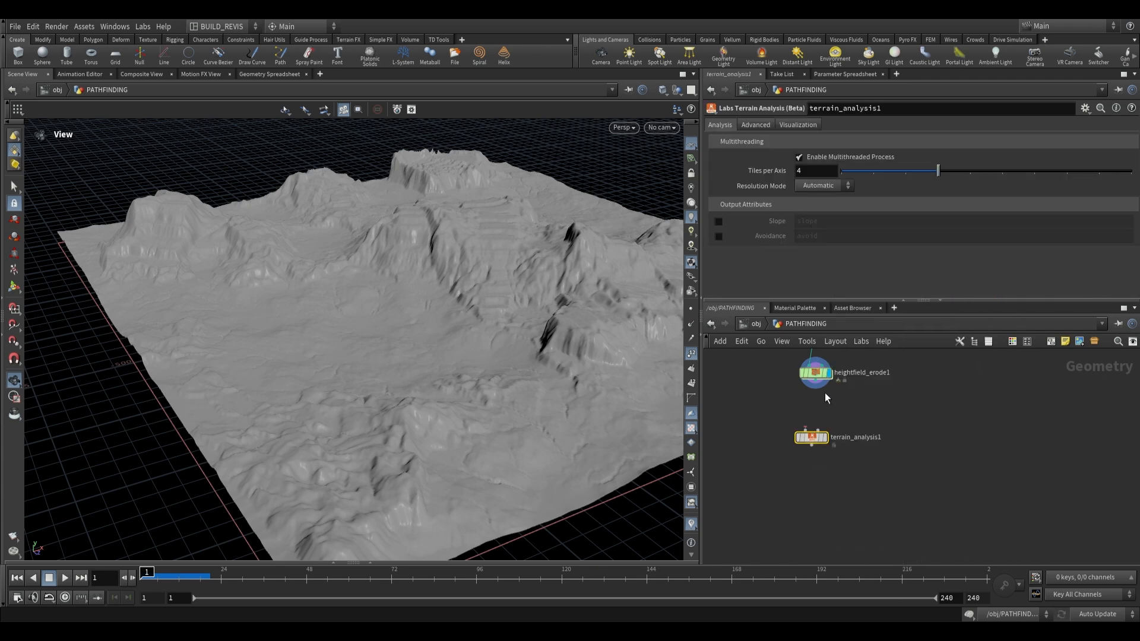
left_click(811, 436)
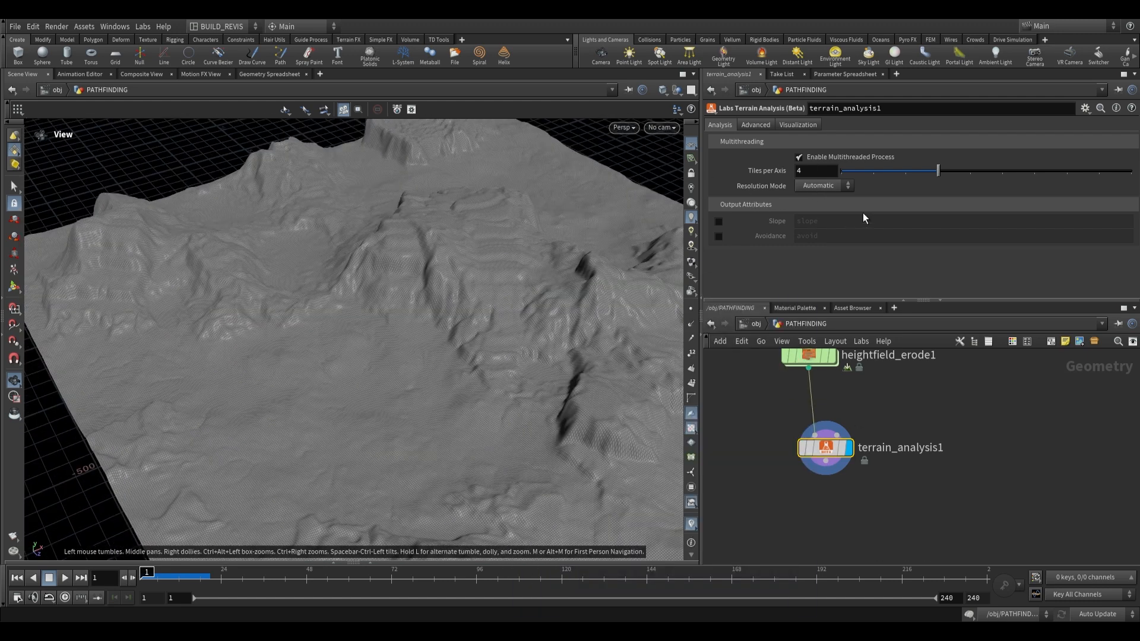
mouse_move(739, 255)
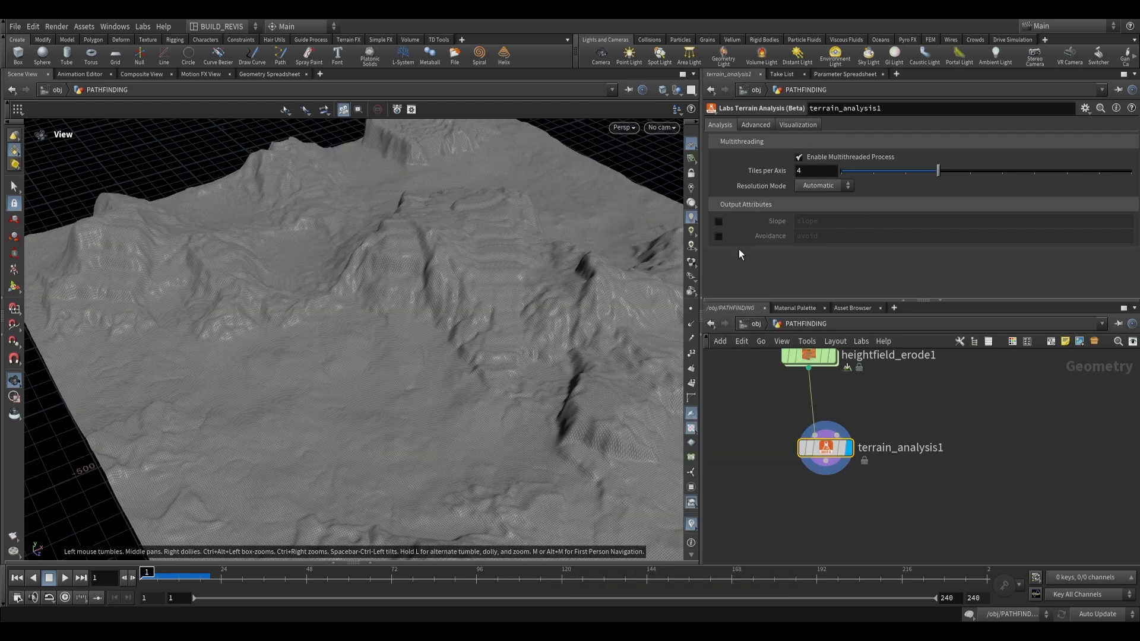
left_click(719, 220)
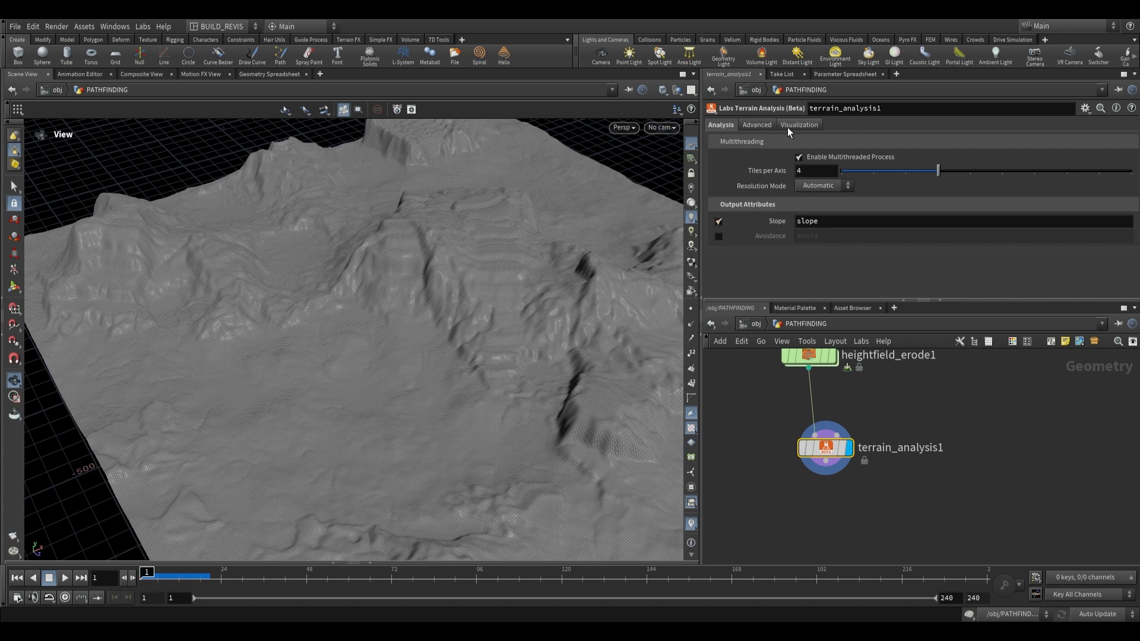
left_click(799, 124)
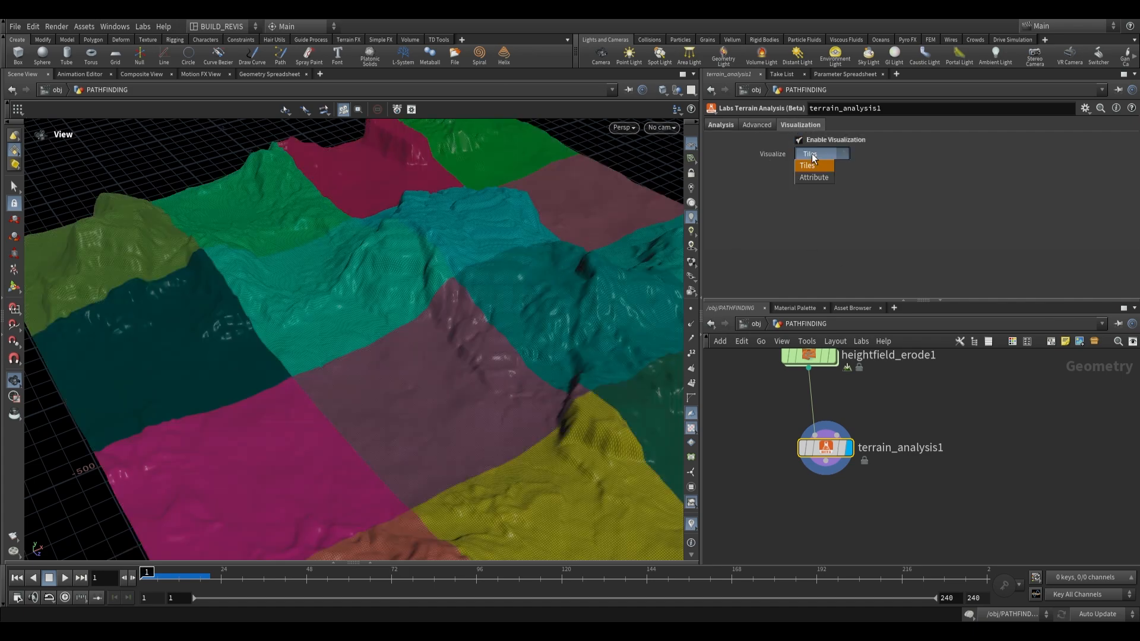
left_click(813, 177)
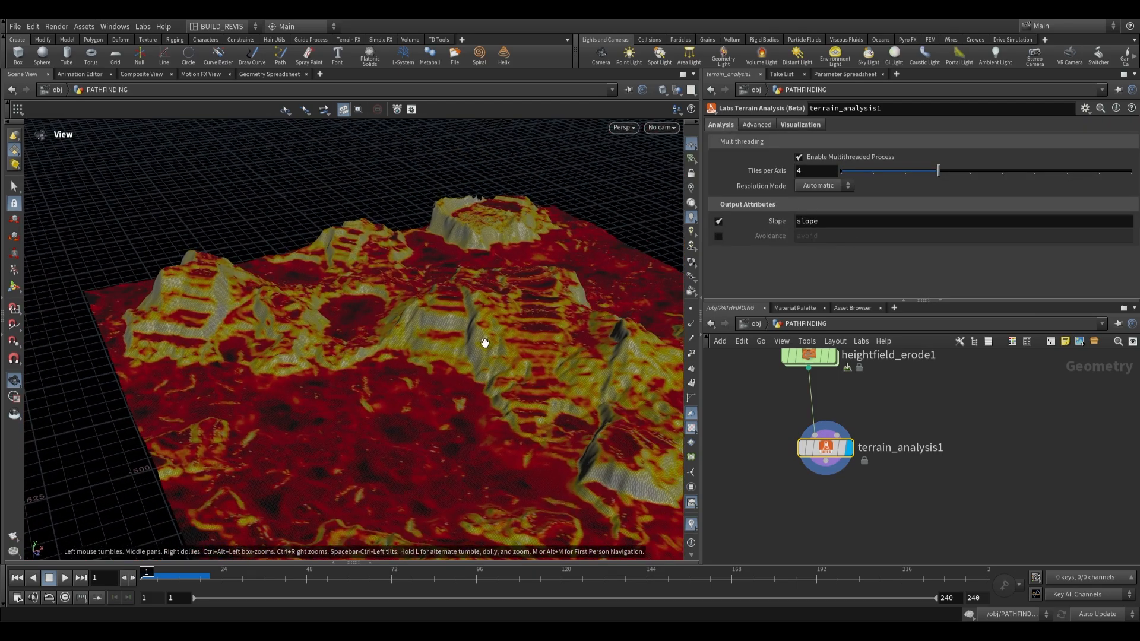
left_click(800, 124)
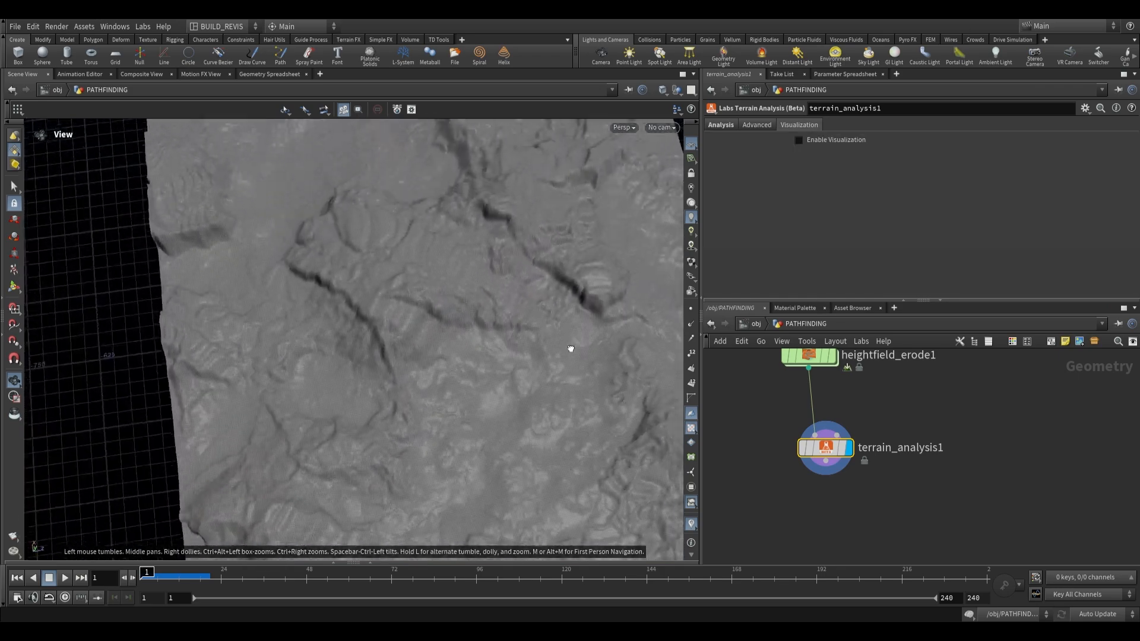
Step: Add a Scatter node below terrain_analysis1 with Force Total Count set to 50
key("tab")
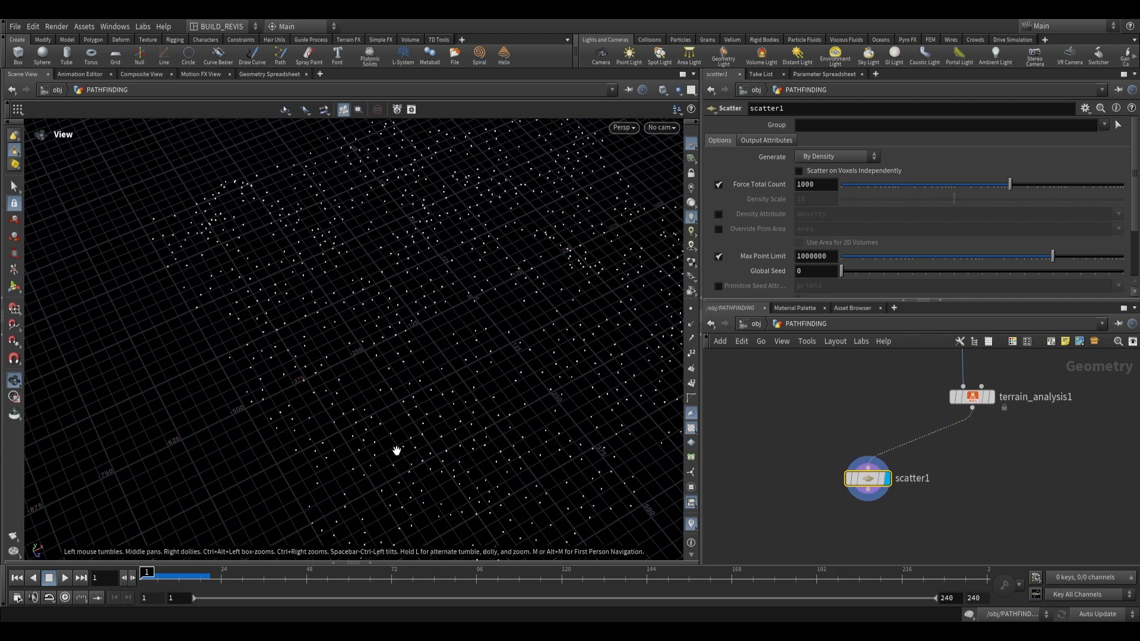
mouse_move(470, 433)
type("settl")
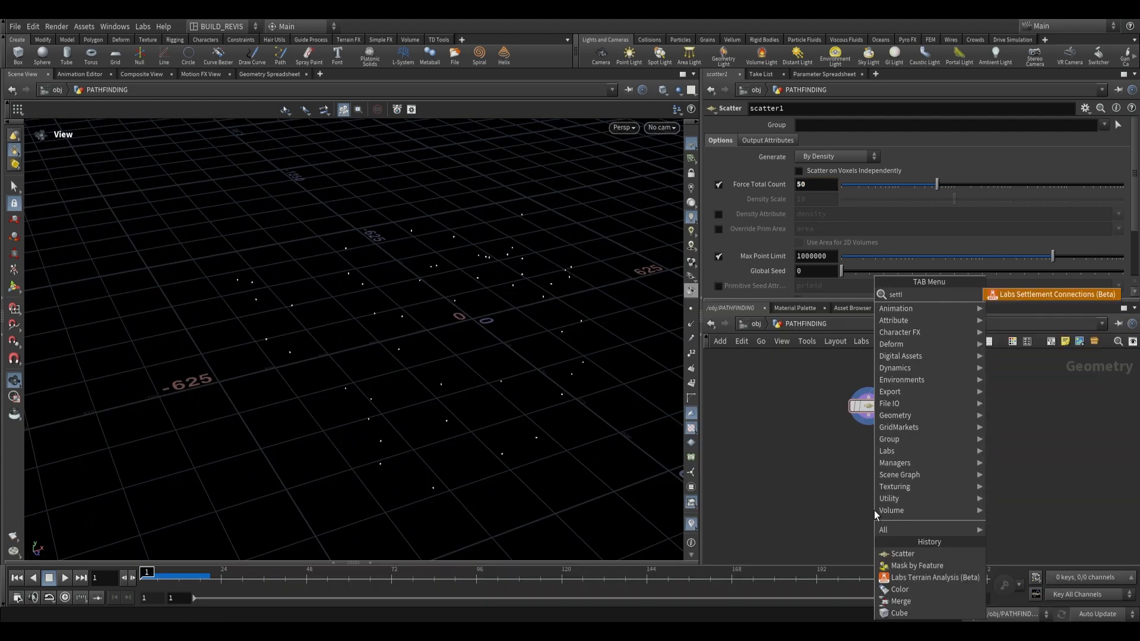
Step: Wire scatter1 into a Labs Settlement Connections node with Angle Limit 58.1
left_click(1050, 294)
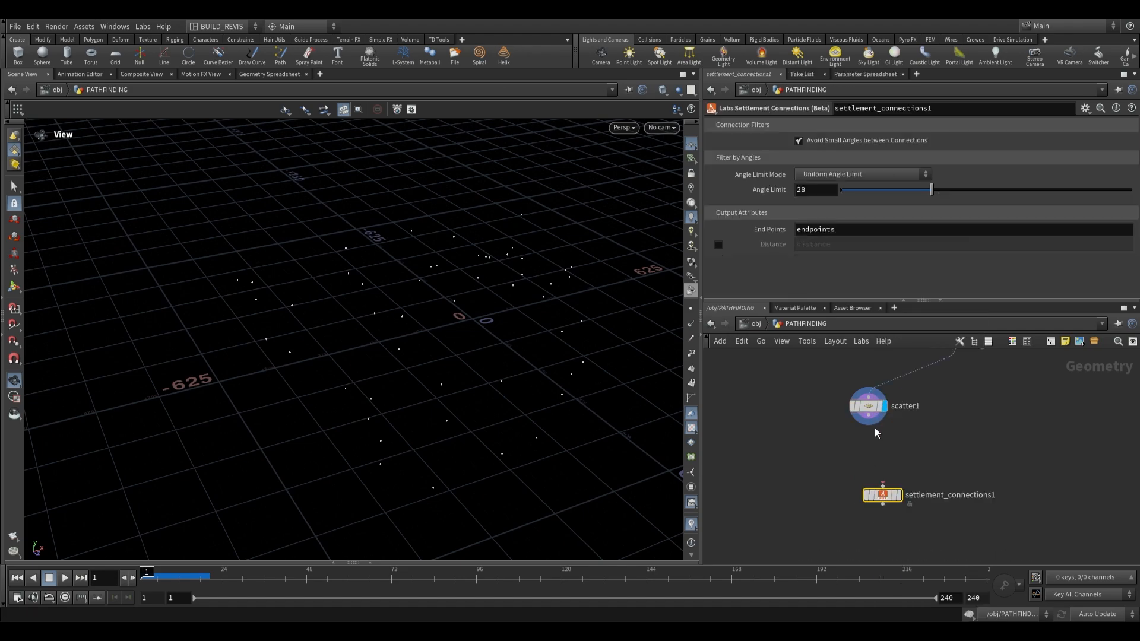
left_click(881, 494)
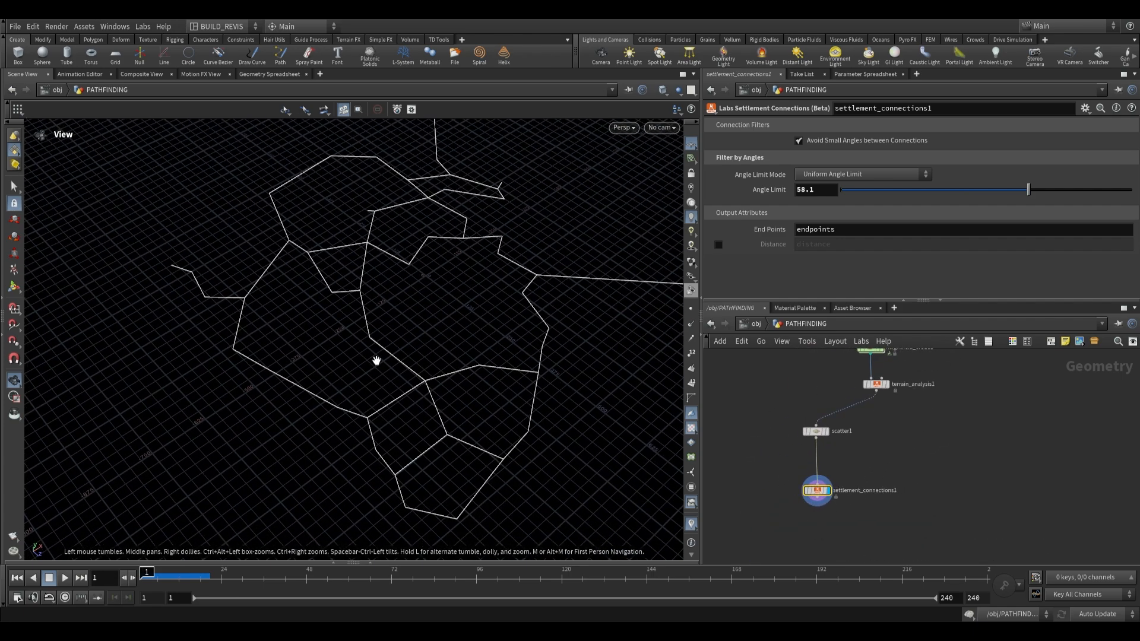
key("Tab")
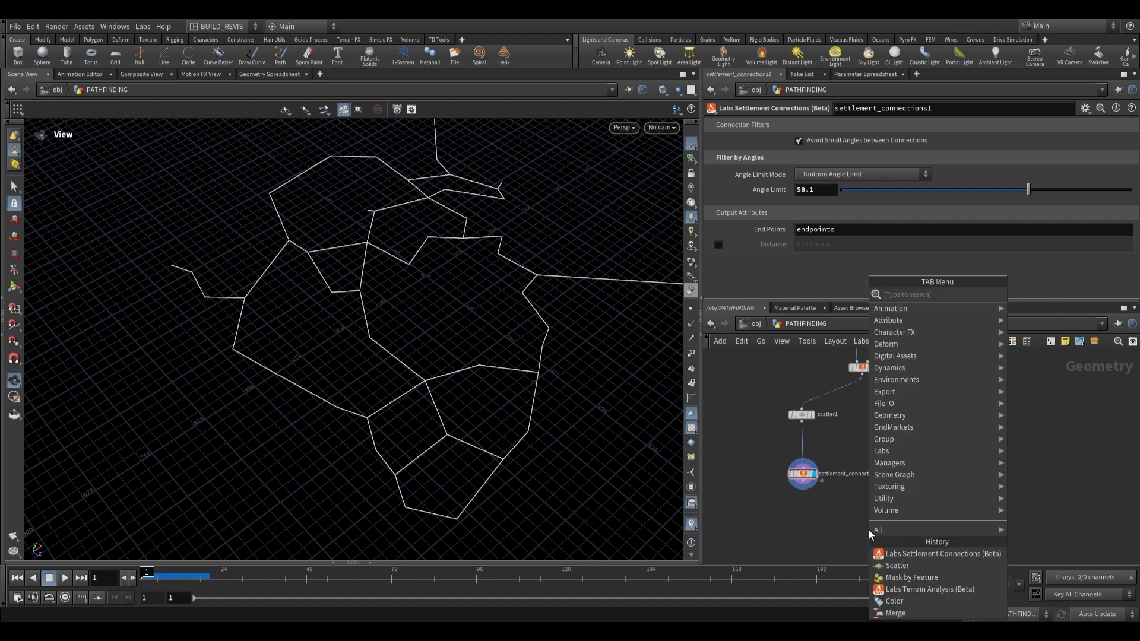
Step: Add Labs Pathfinding Global after the connections with Source set to Scattered Points
type("pathfindin")
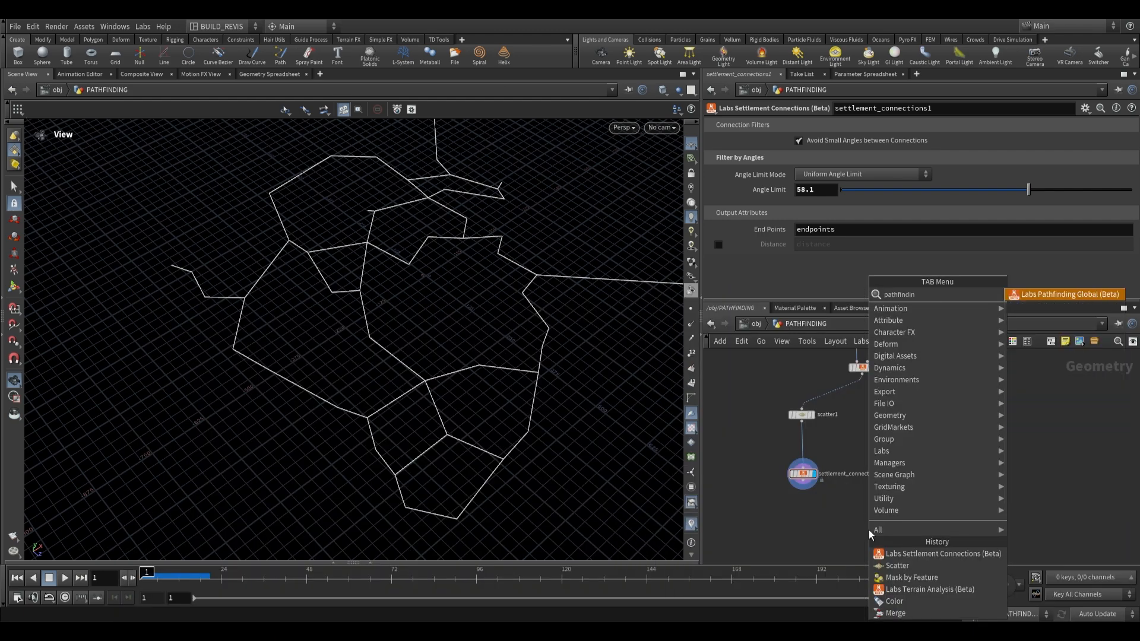
left_click(1065, 294)
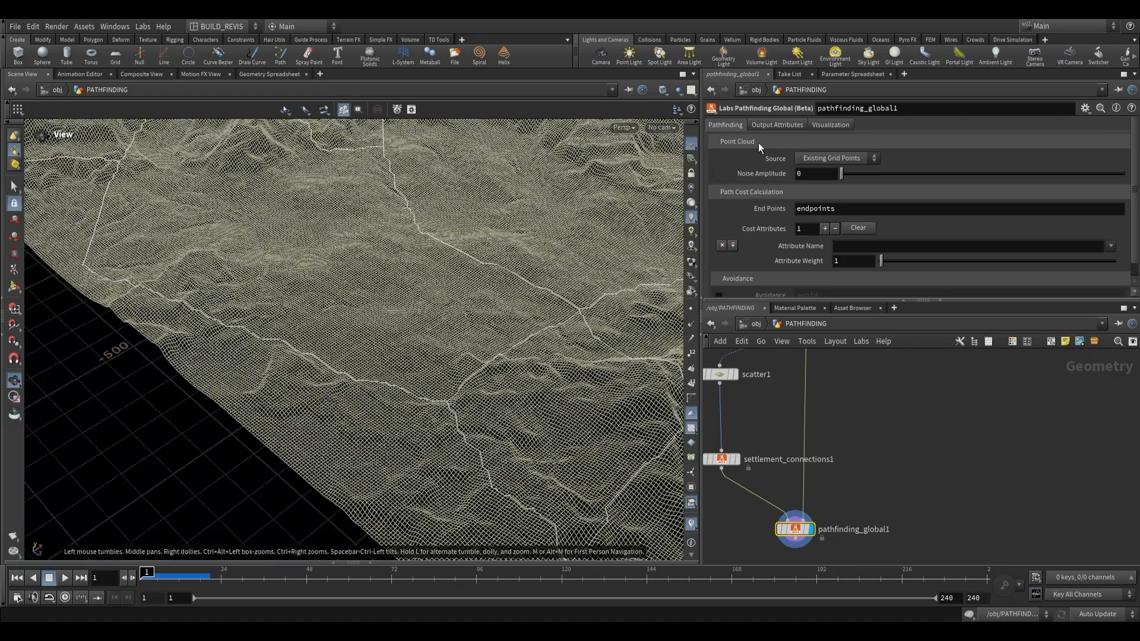
left_click(837, 158)
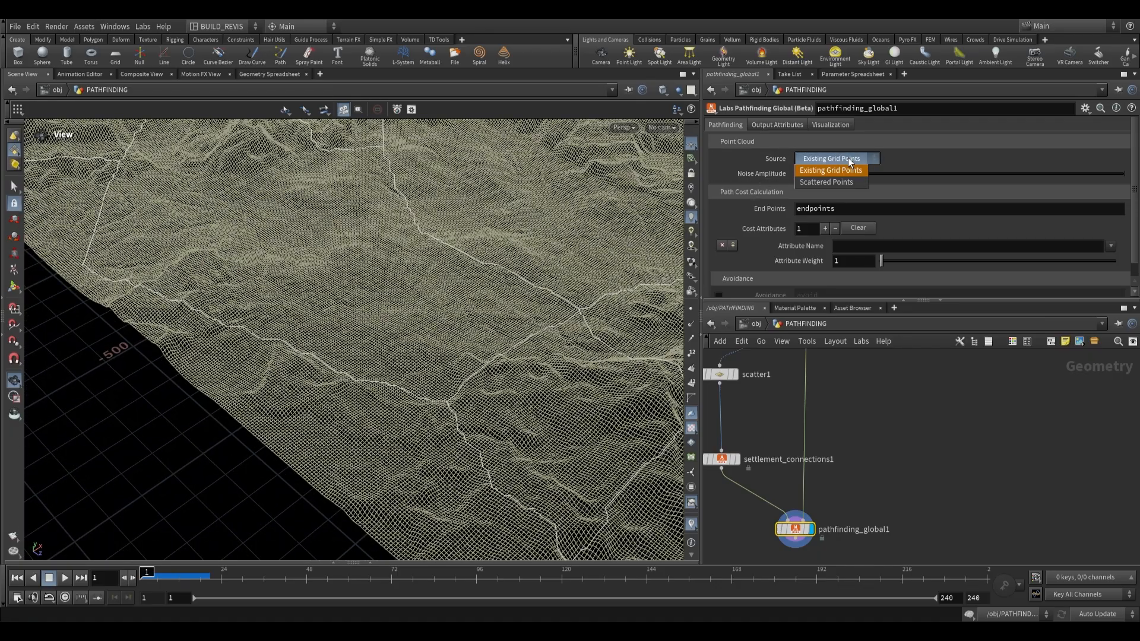
left_click(825, 181)
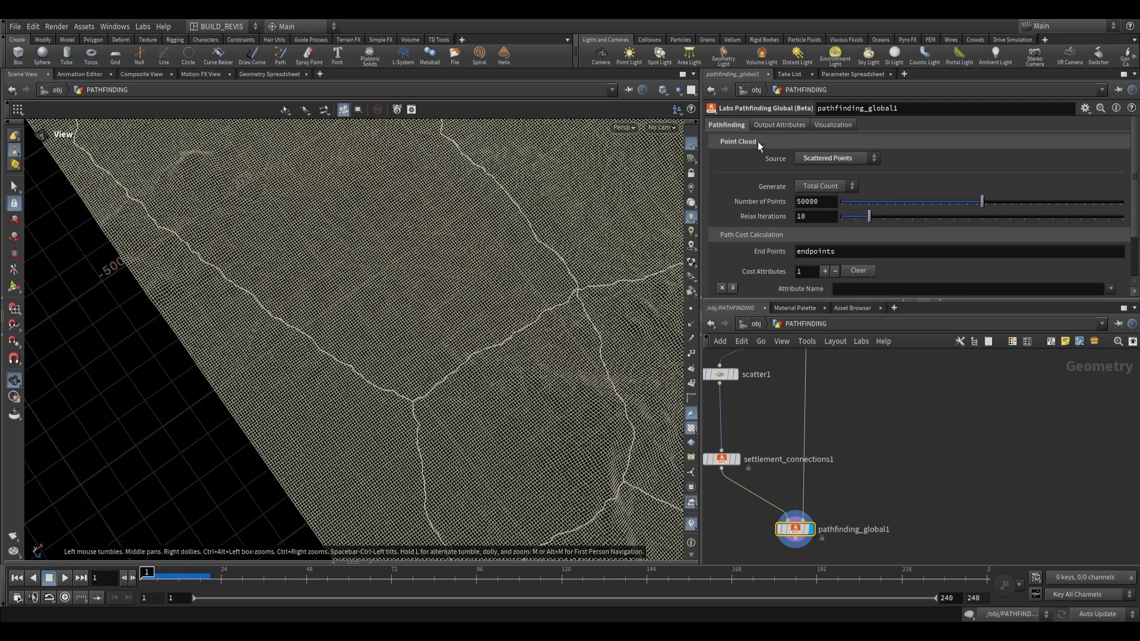
Step: In Visualization, preview the point cloud then switch to Visualize Terrain instead
left_click(832, 124)
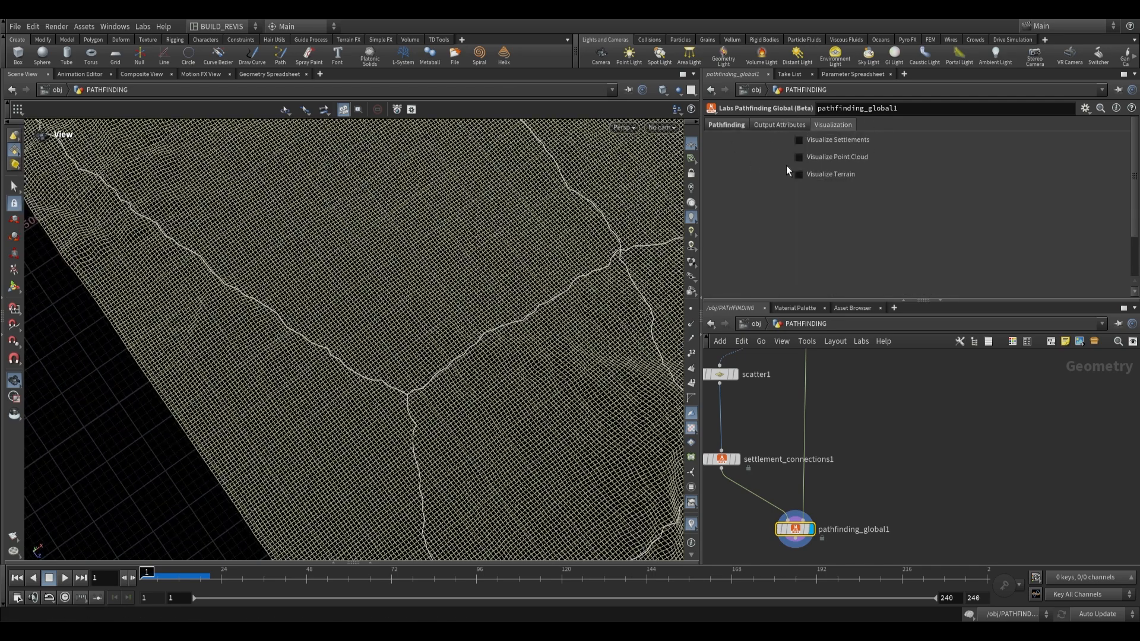
left_click(798, 156)
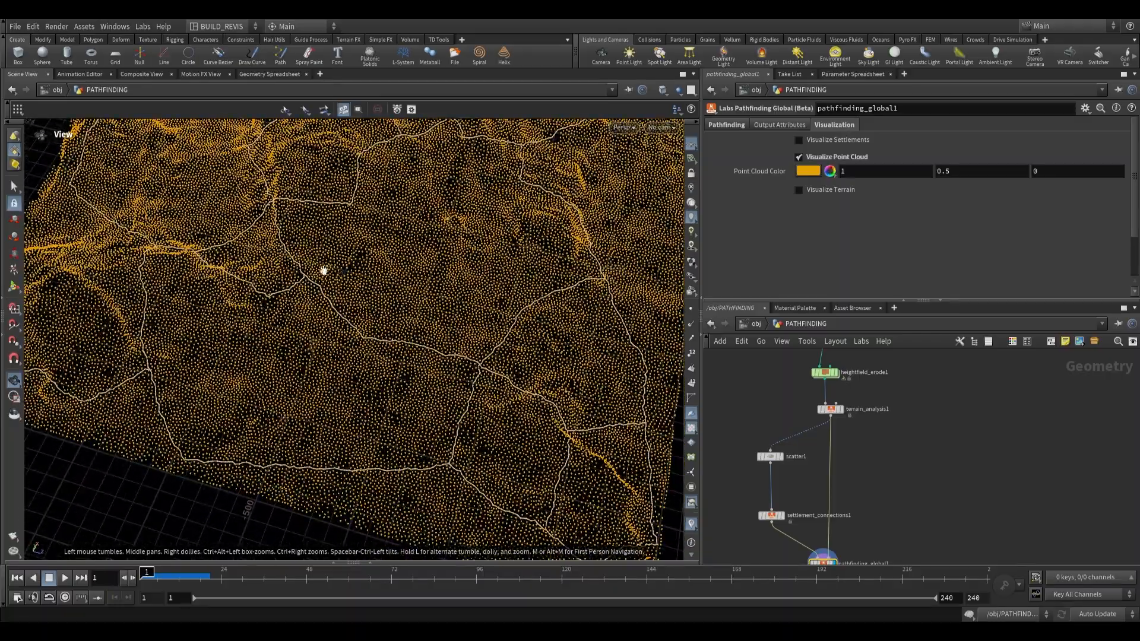
left_click(799, 139)
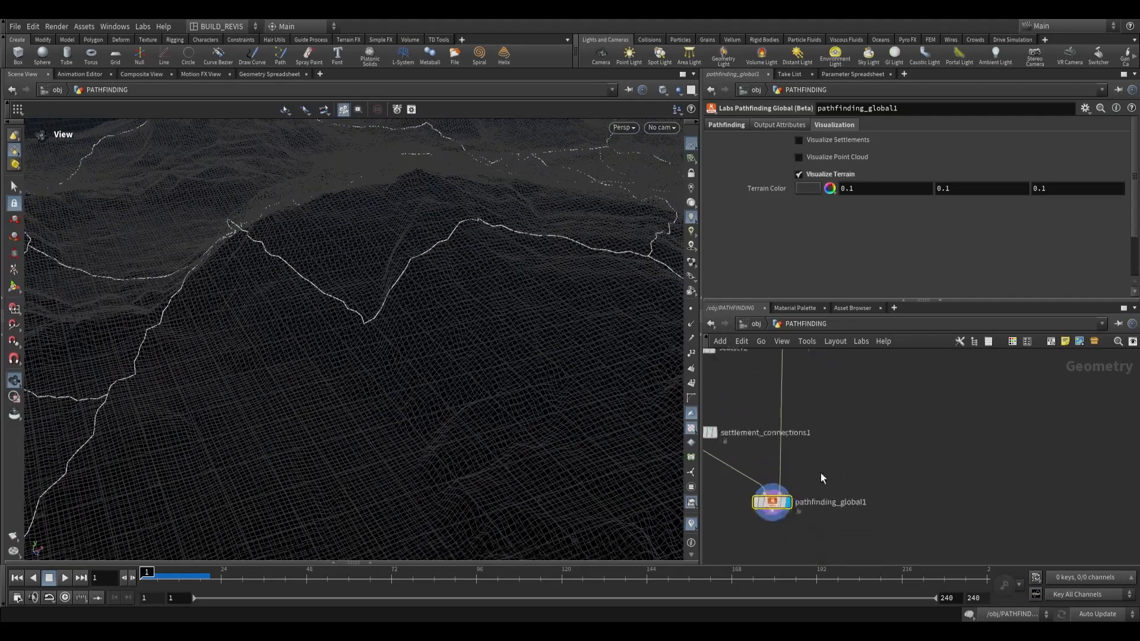
Step: Set the Path Cost Calculation Attribute Name to 'slope' in the Pathfinding settings
left_click(725, 124)
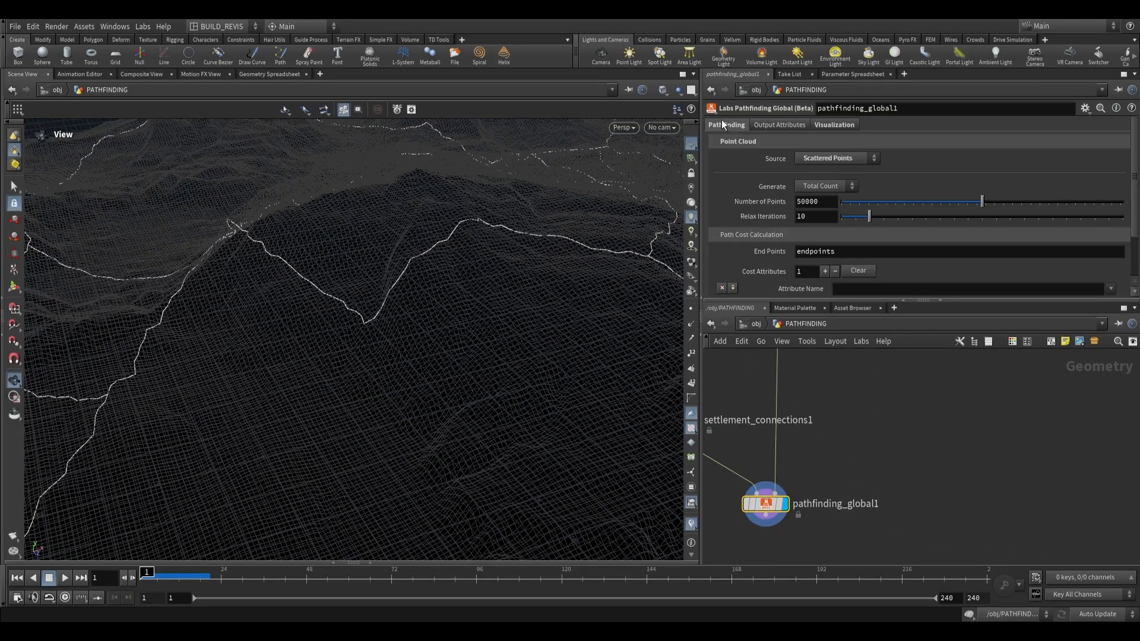
scroll("down", 3)
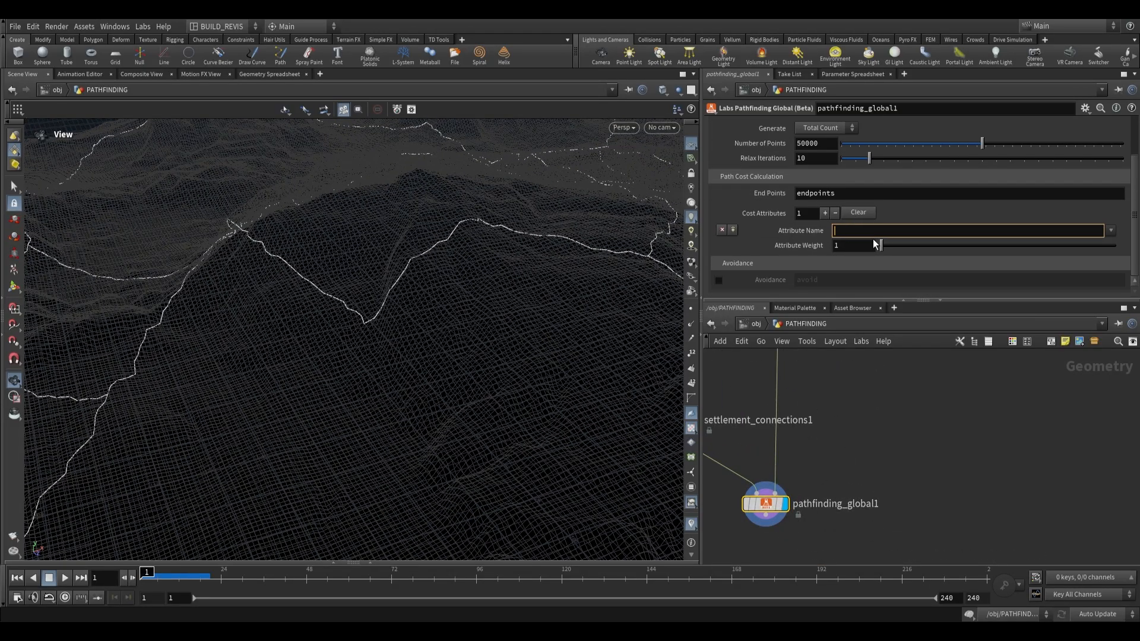
type("slope")
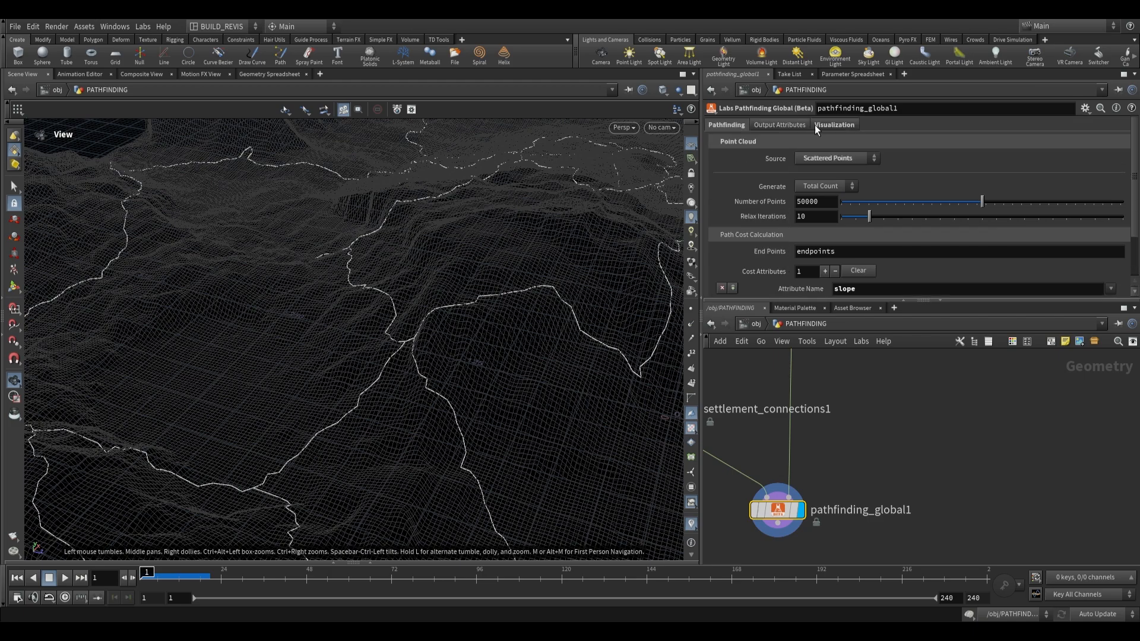
Step: Tick Visualize Settlements on pathfinding_global1 and tumble above the road network
left_click(799, 140)
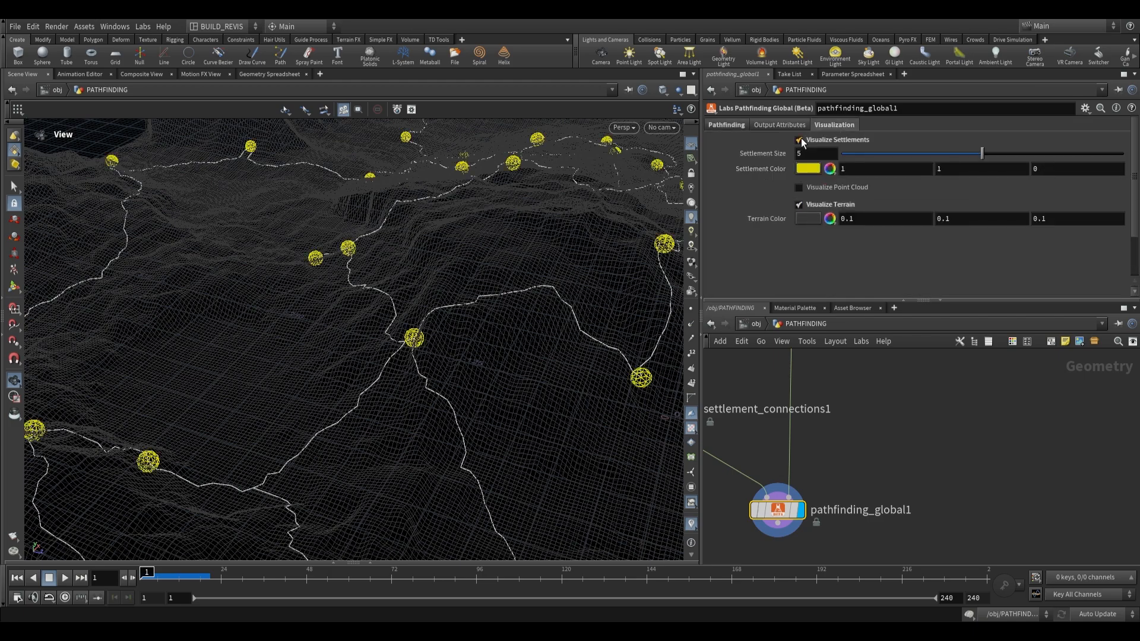
left_click_drag(349, 291, 349, 247)
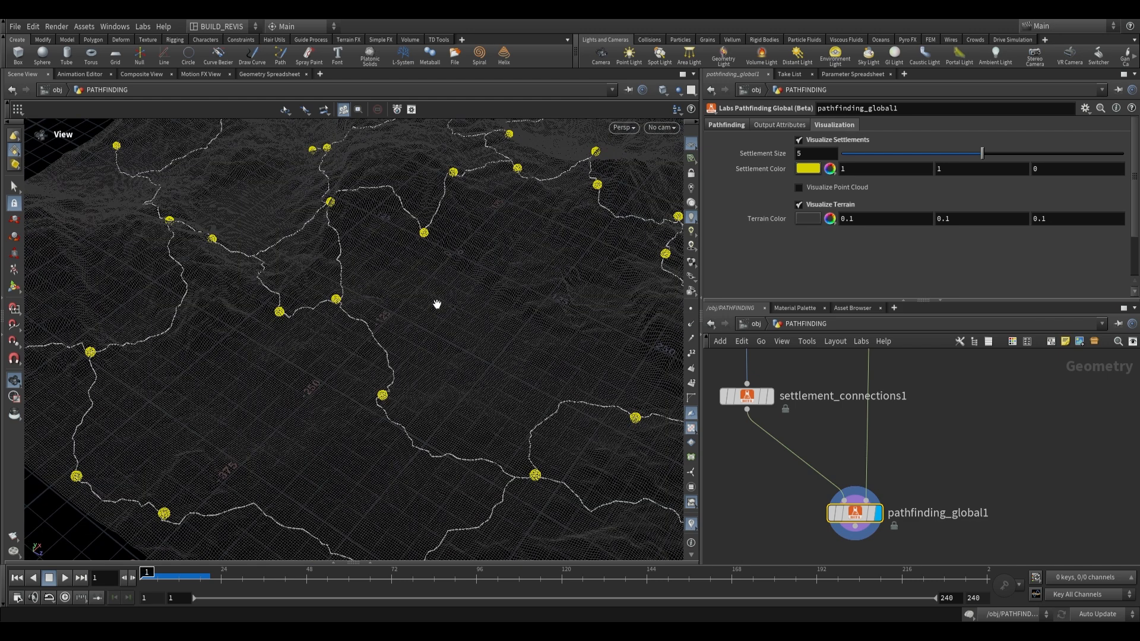
mouse_move(326, 328)
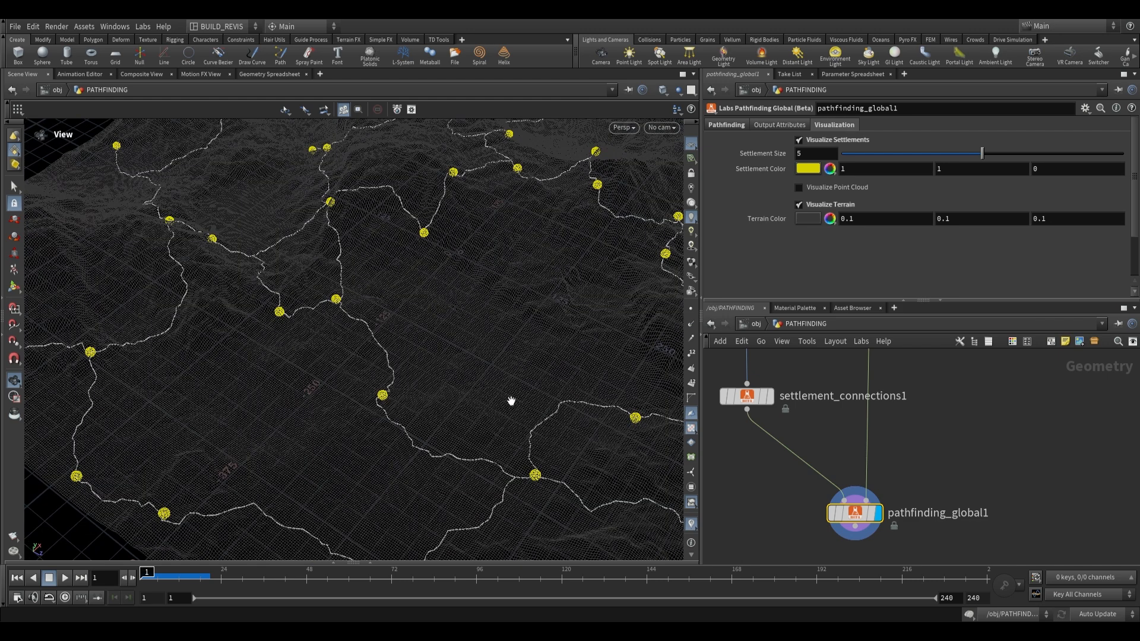
mouse_move(488, 384)
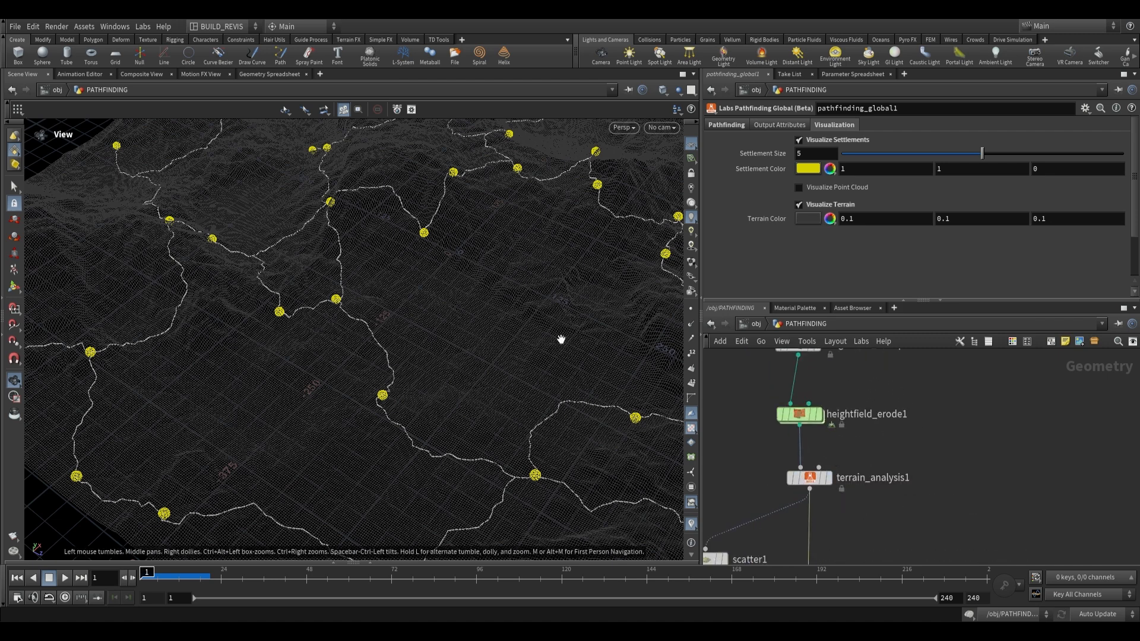
Step: Insert a HeightField Paint node after heightfield_erode1 and paint two red mask blobs
left_click(807, 477)
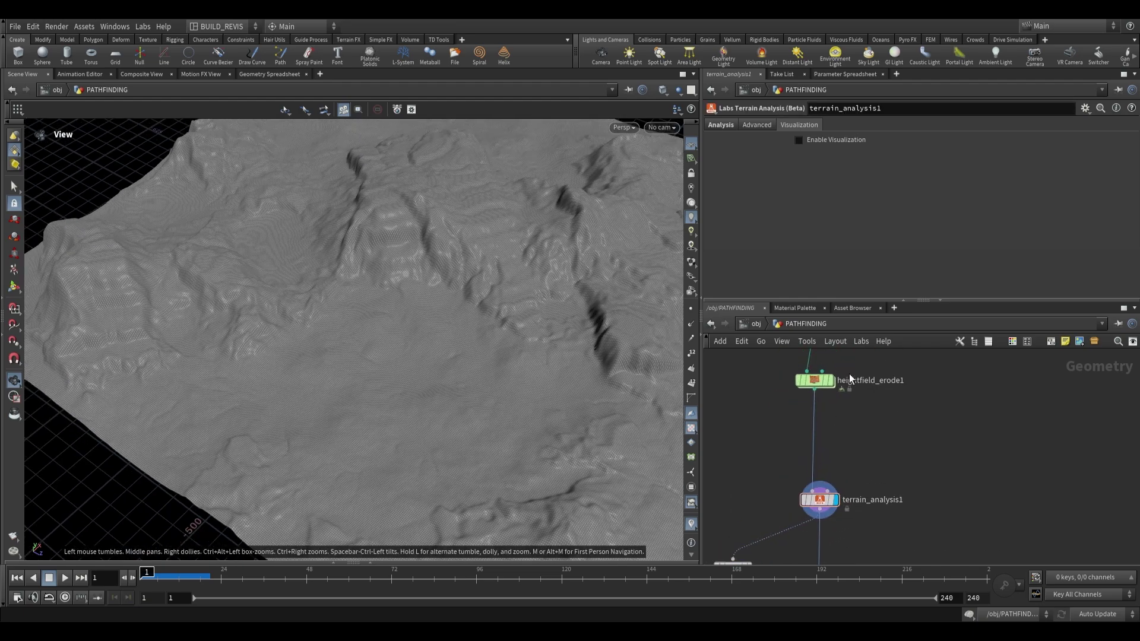
key("Tab")
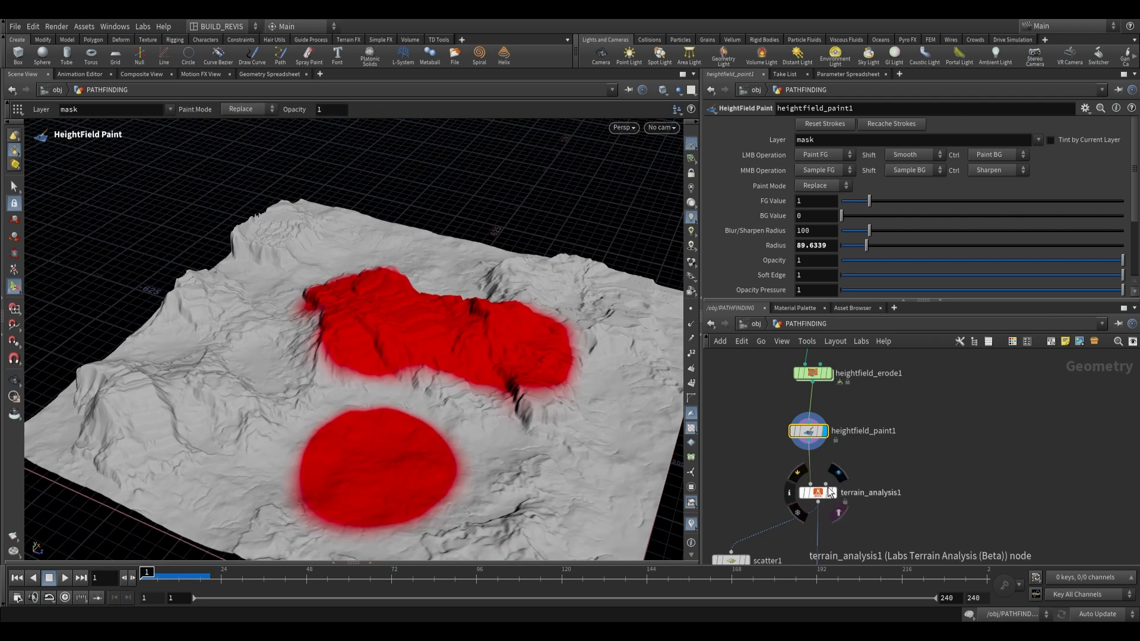
Step: Enable the avoidance output on terrain_analysis1, sourced from HeightField Mask (mask)
left_click(813, 492)
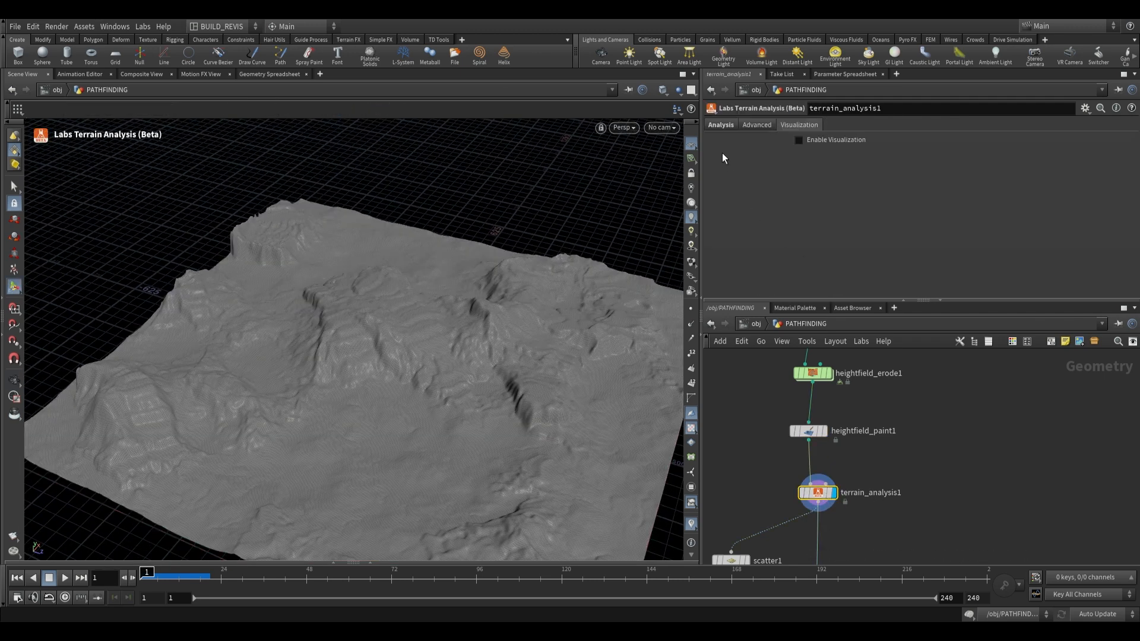
left_click(719, 124)
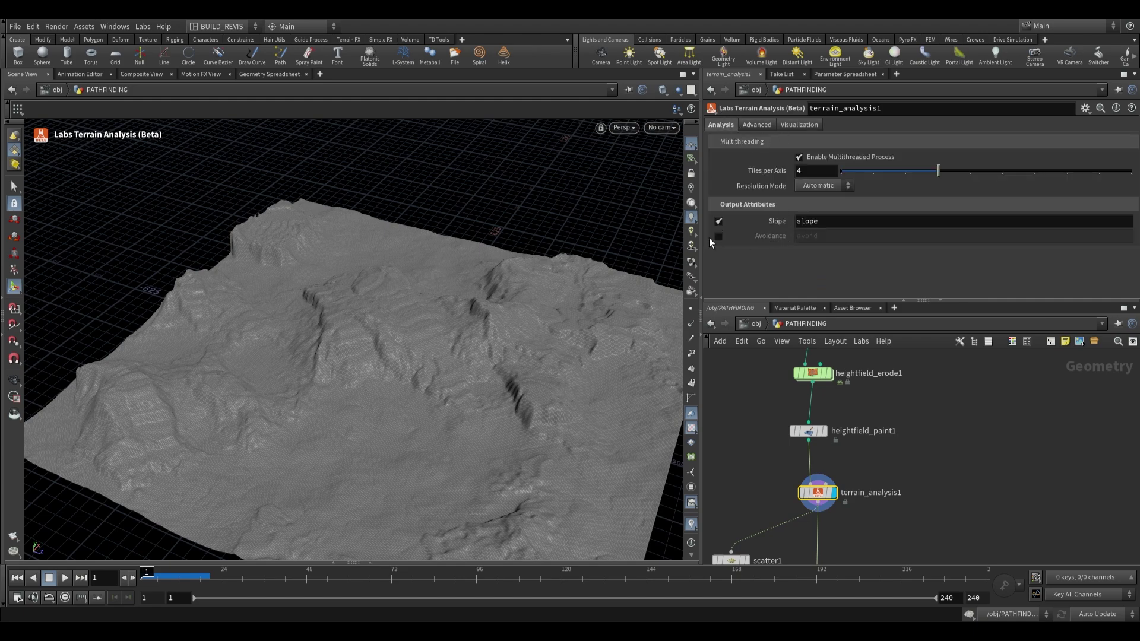
left_click(718, 236)
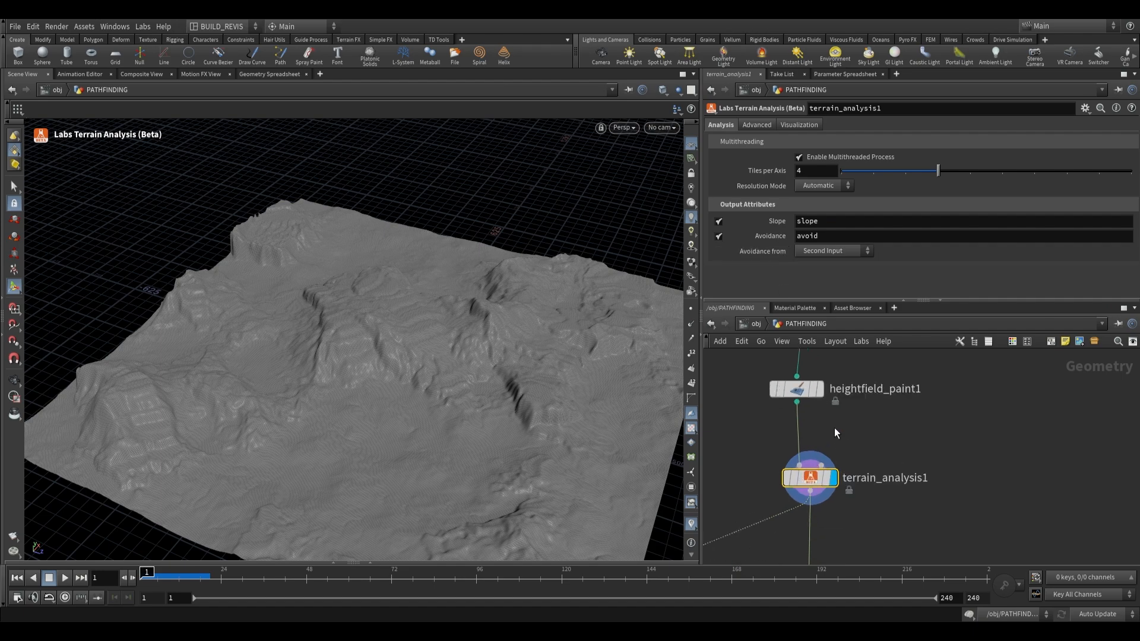
left_click(832, 250)
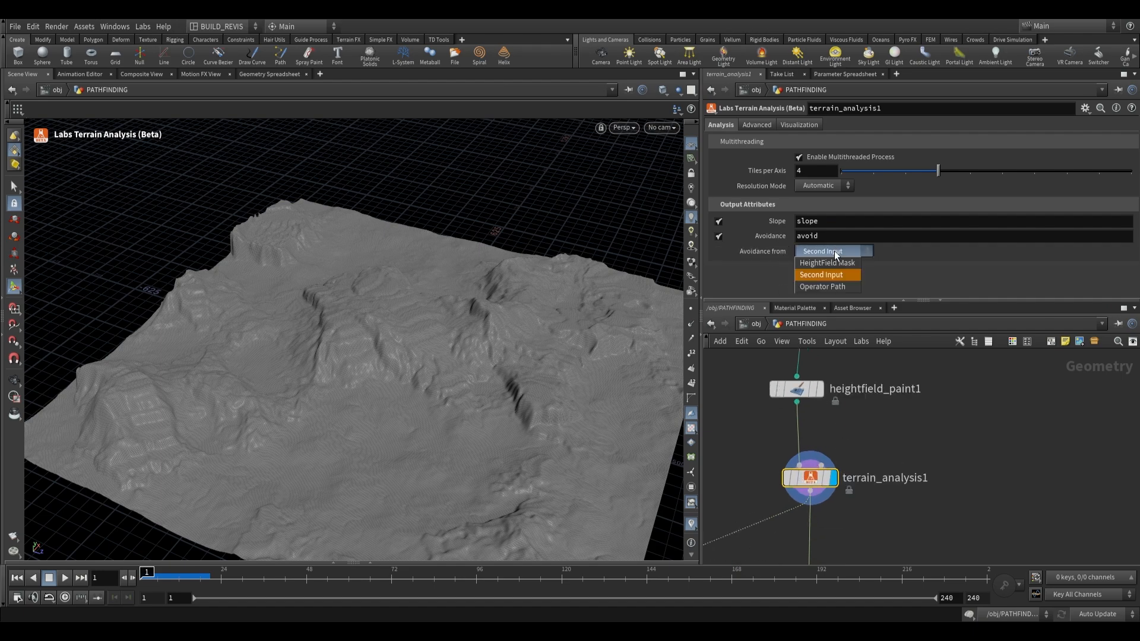
left_click(826, 262)
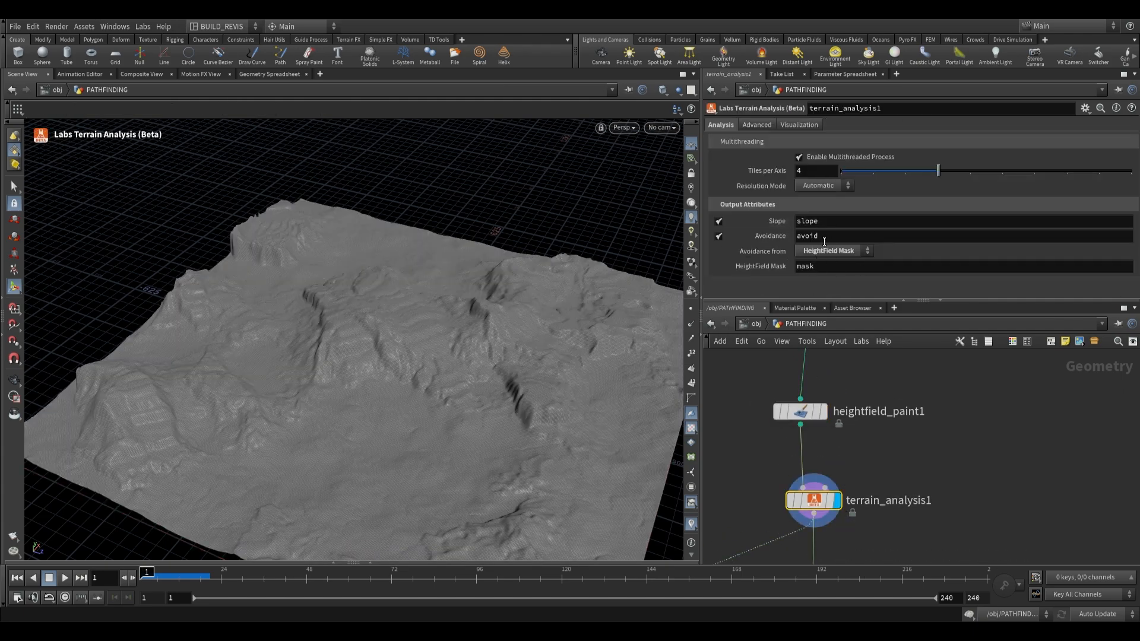
Step: Enable slope-colour visualization on the analysis and name the attribute 'avoid'
left_click(797, 124)
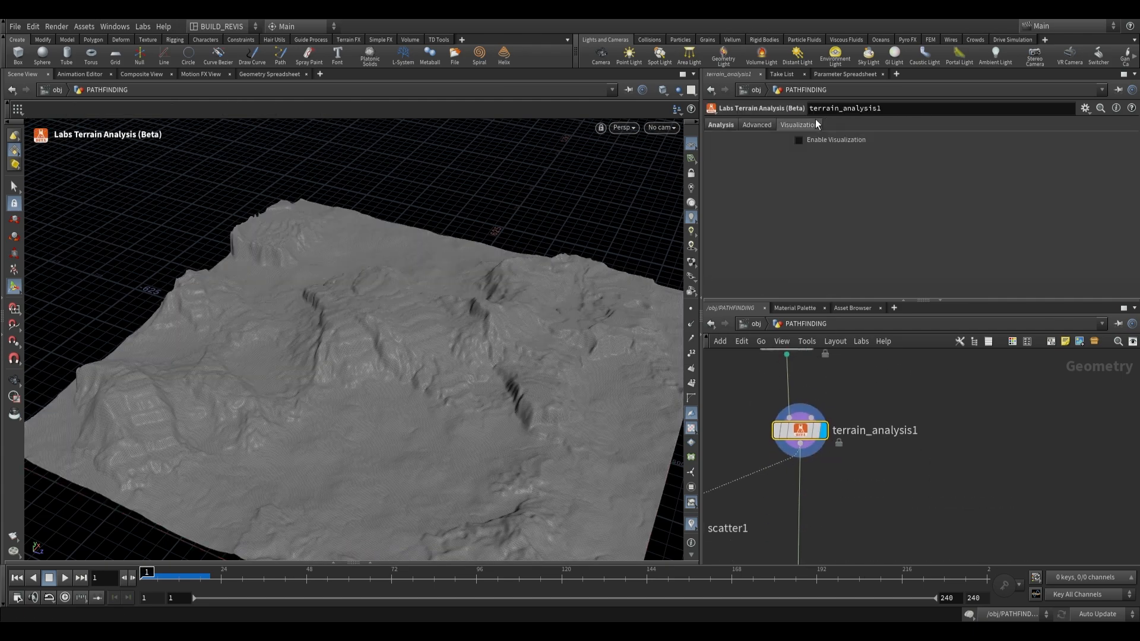
left_click(798, 139)
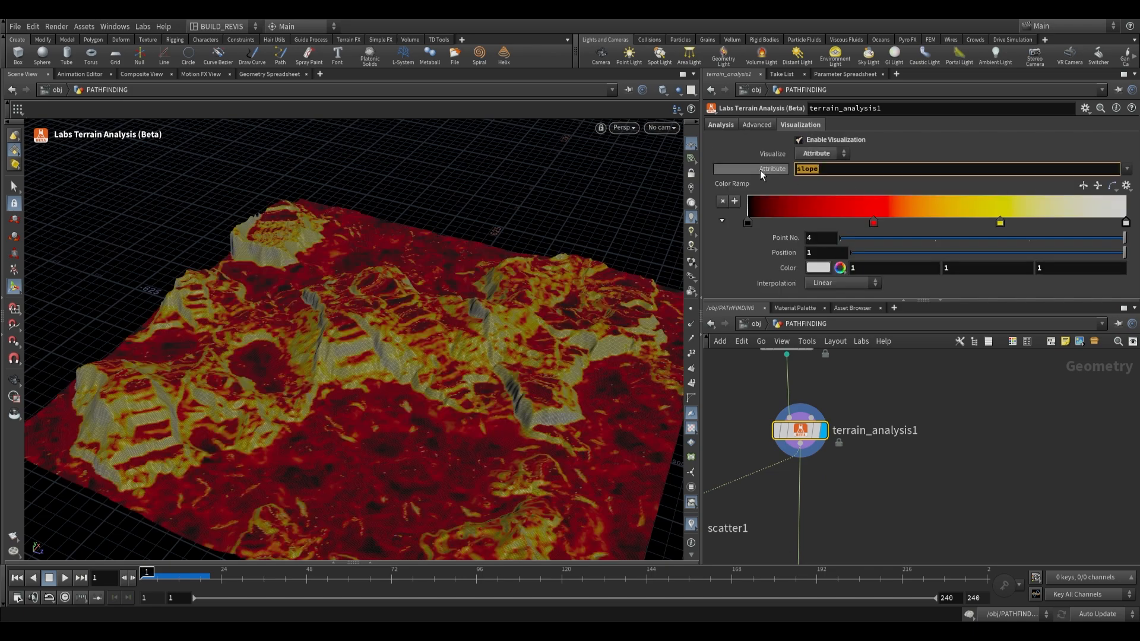
type("avoid")
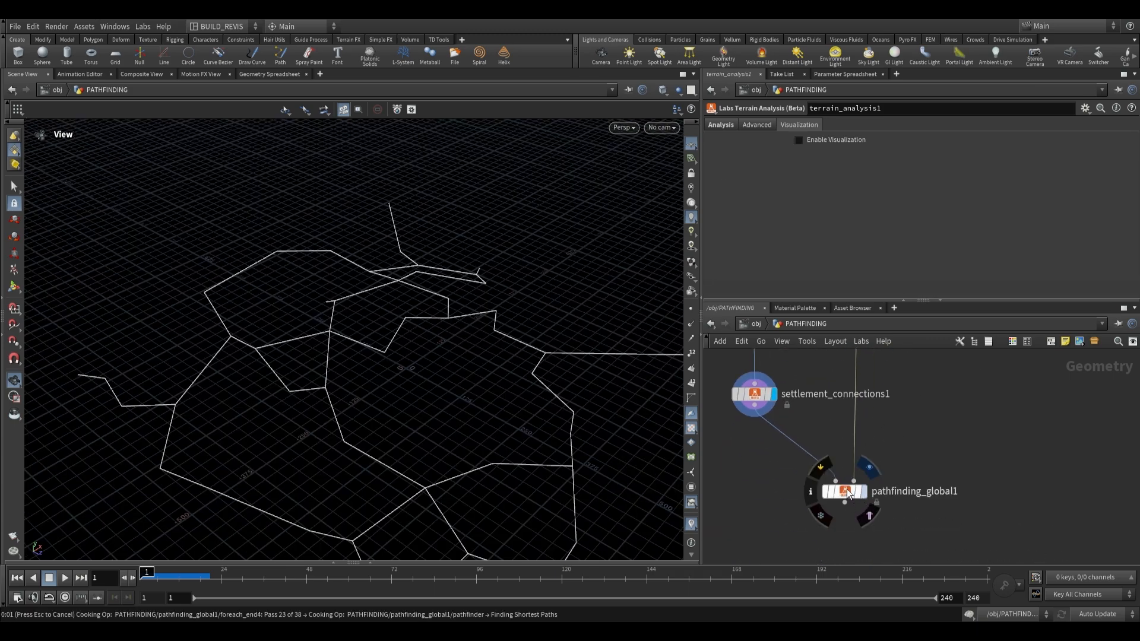
Step: Enable Avoidance on pathfinding_global1 using the 'avoid' attribute
left_click(843, 491)
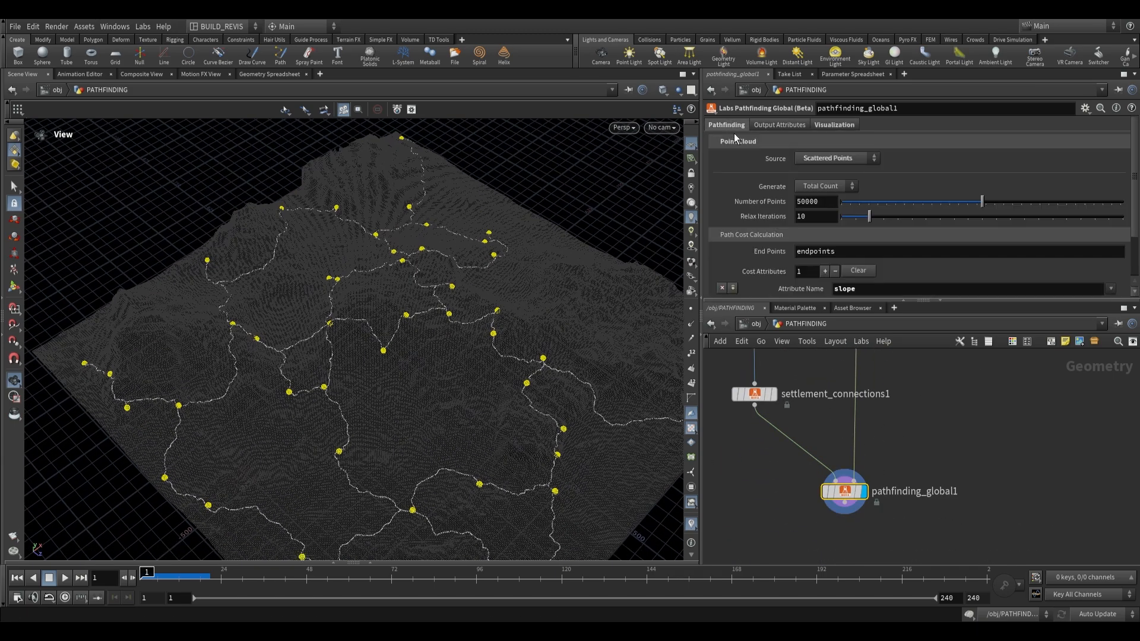
scroll("down", 3)
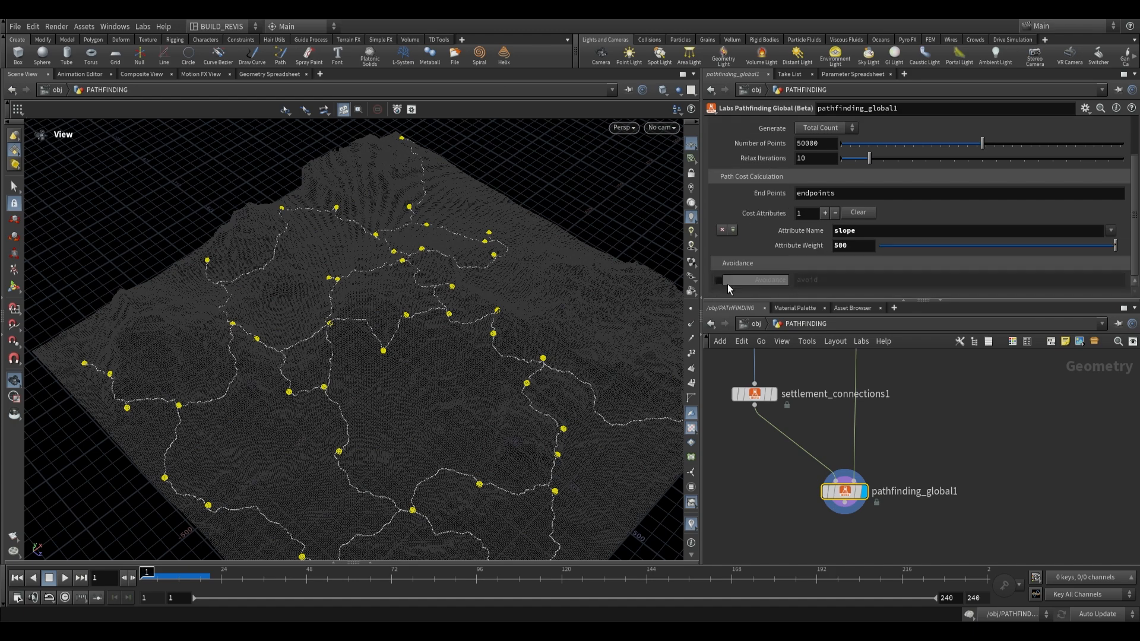
mouse_move(718, 285)
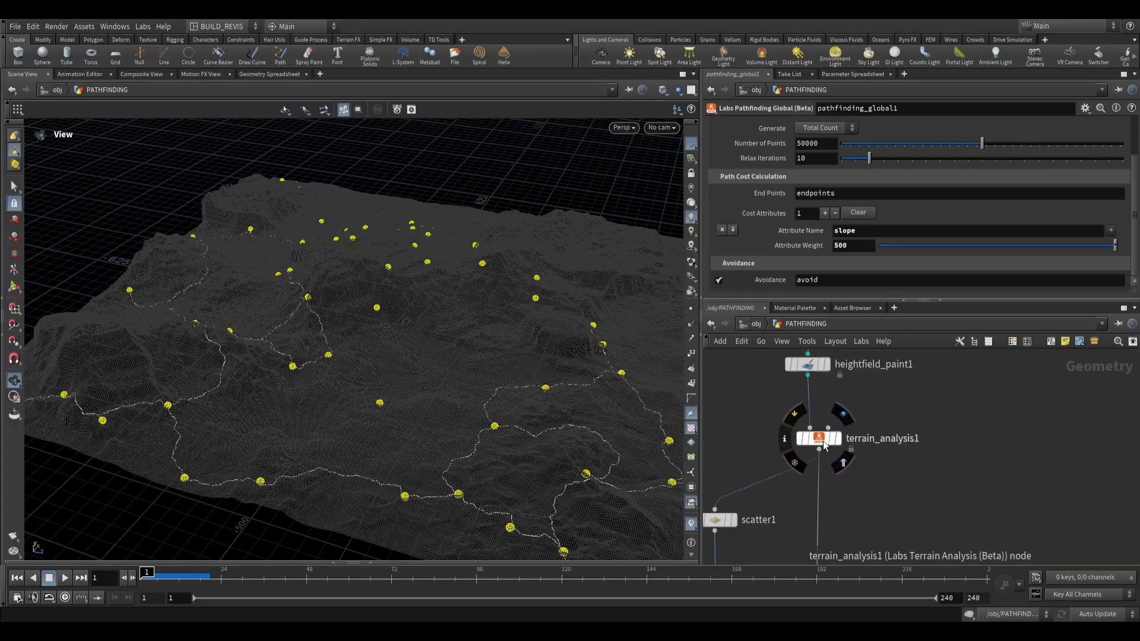
Step: Switch avoidance to Second Input and wire in a Sphere SOP with Uniform Scale 200
left_click(817, 438)
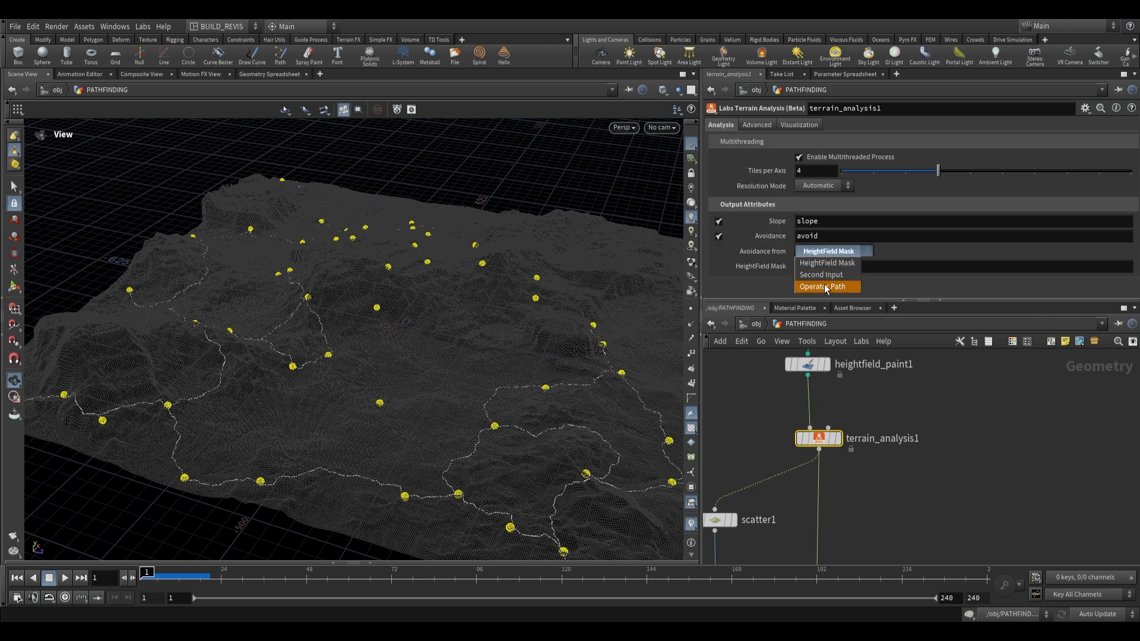
left_click(821, 275)
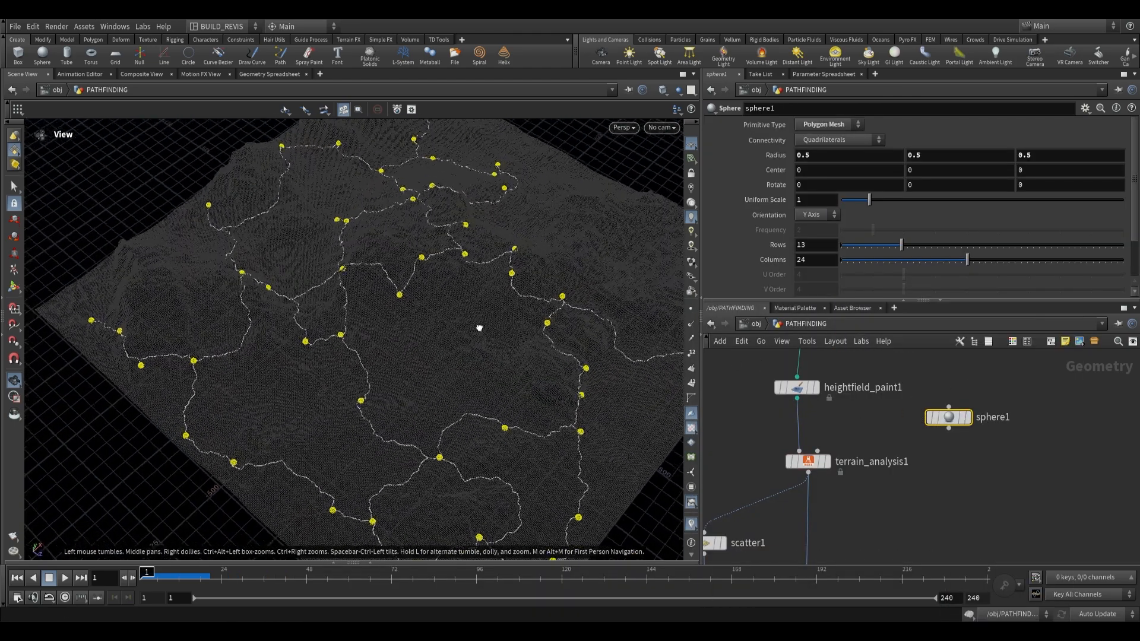
left_click(948, 417)
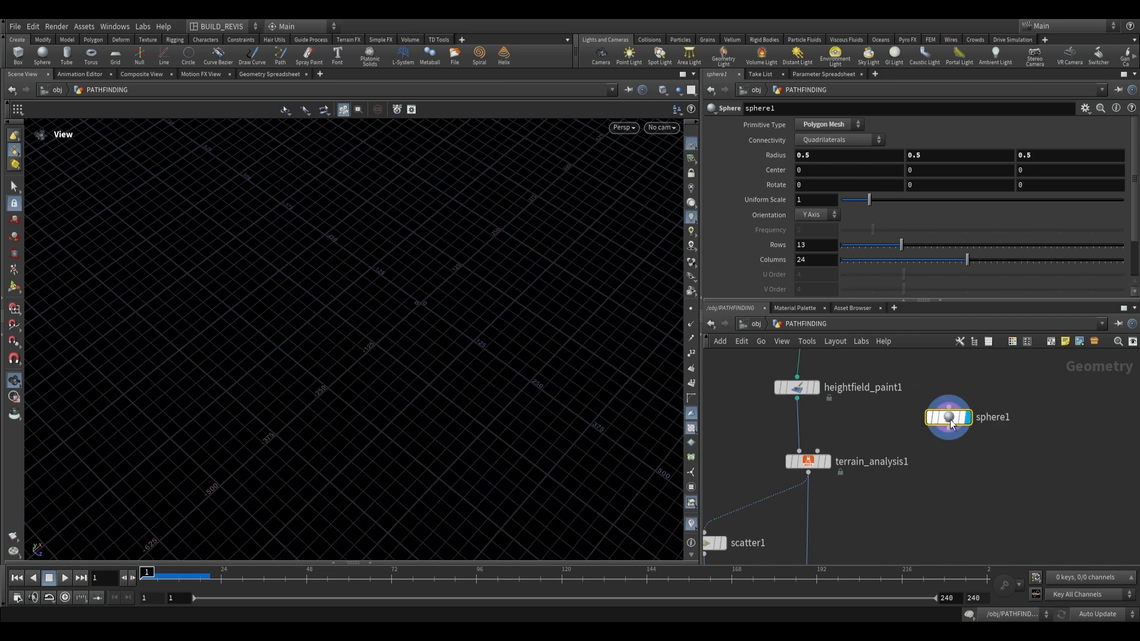
left_click(814, 200)
type("200")
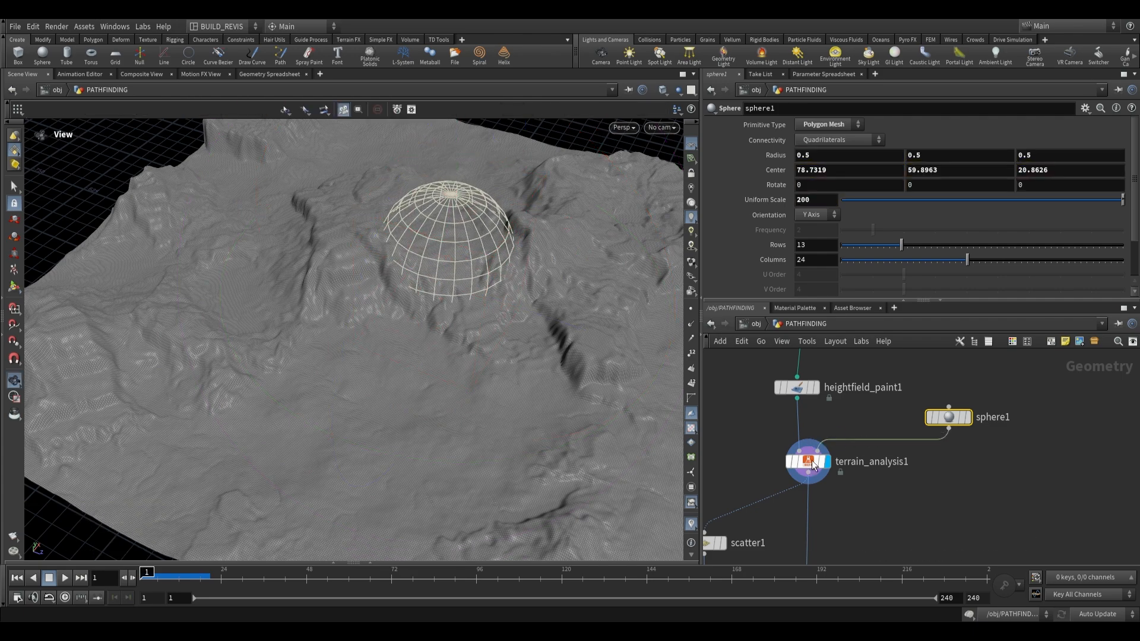
left_click(807, 461)
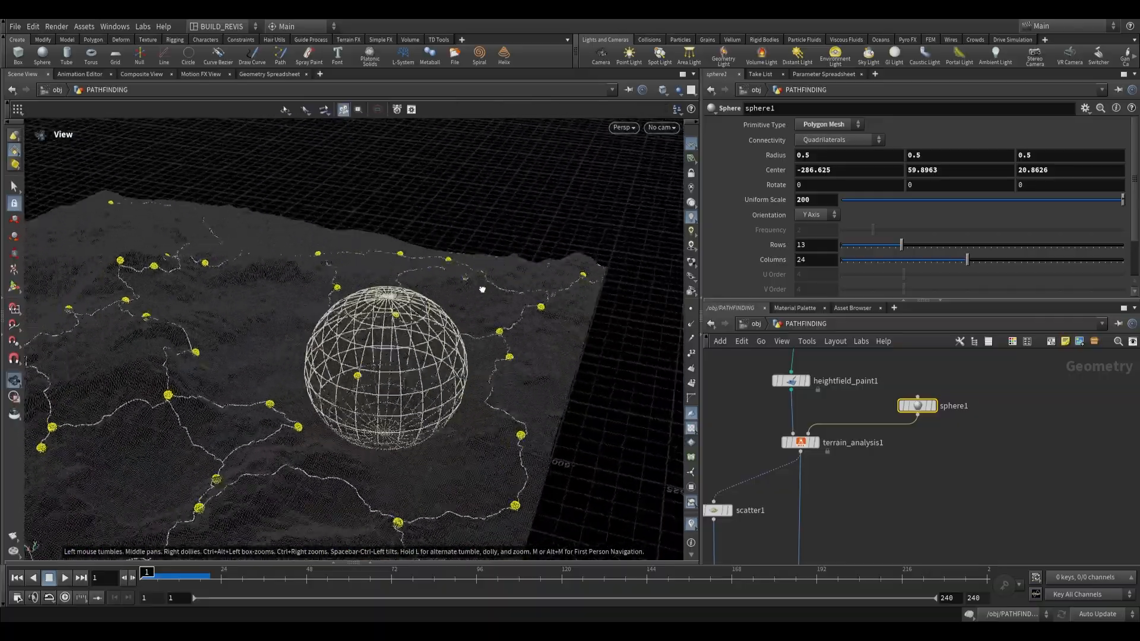
Step: Add a Sweep SOP after pathfinding_global1 making 10-wide Square Tube roads
left_click(809, 485)
type("proj")
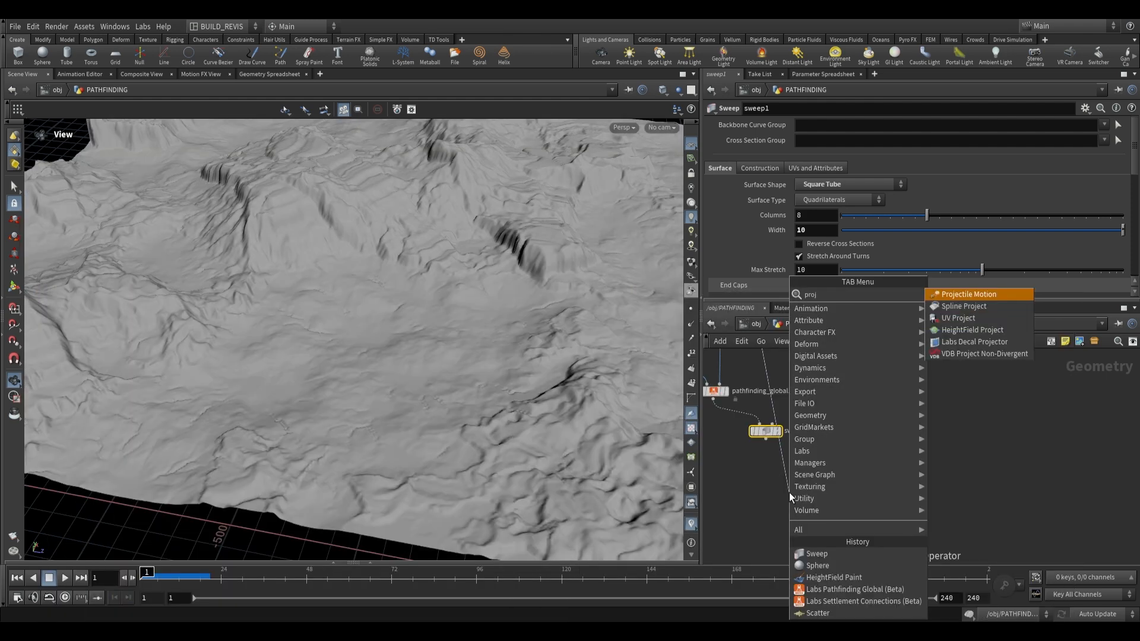
Step: Add HeightField Project with Combine Method Minimum, then a HeightField Mask by Geometry
left_click(972, 329)
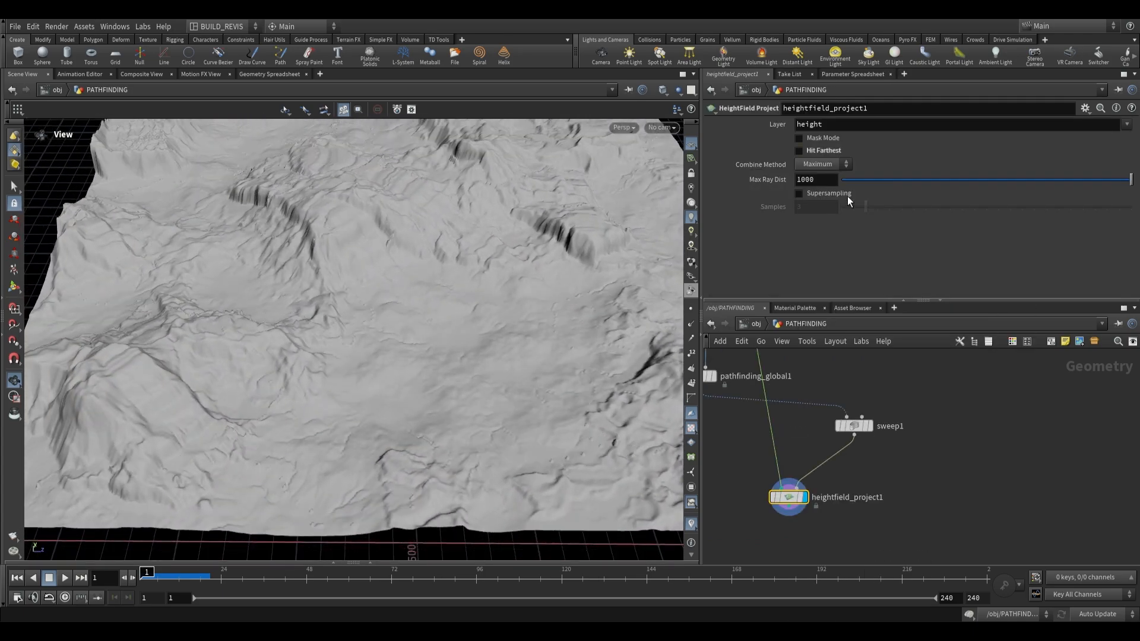
left_click(820, 164)
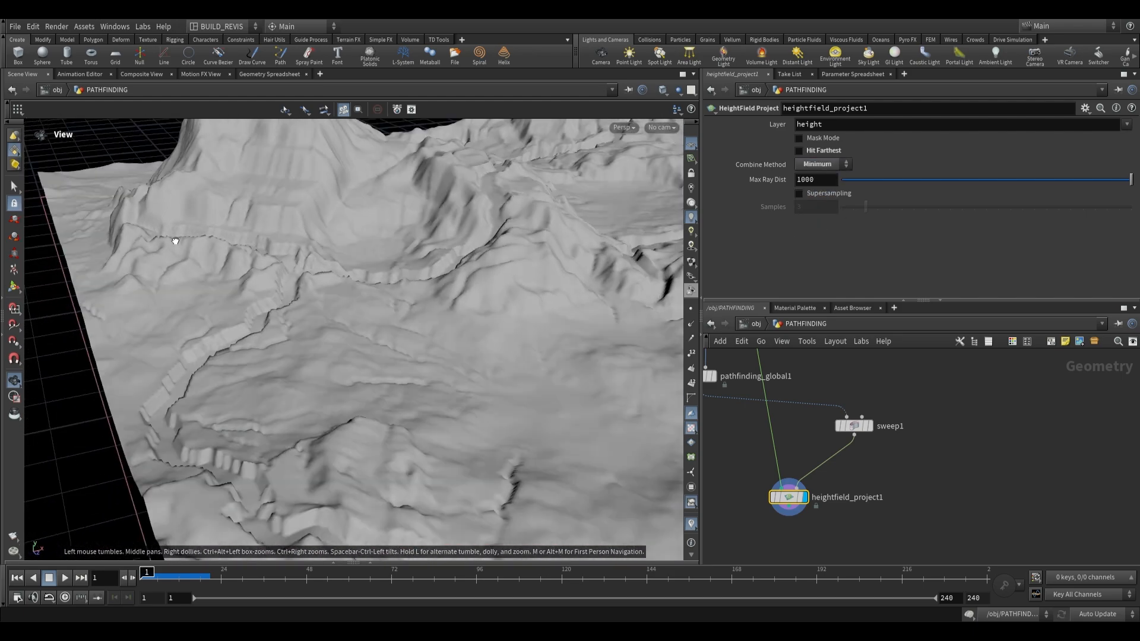
key("Tab")
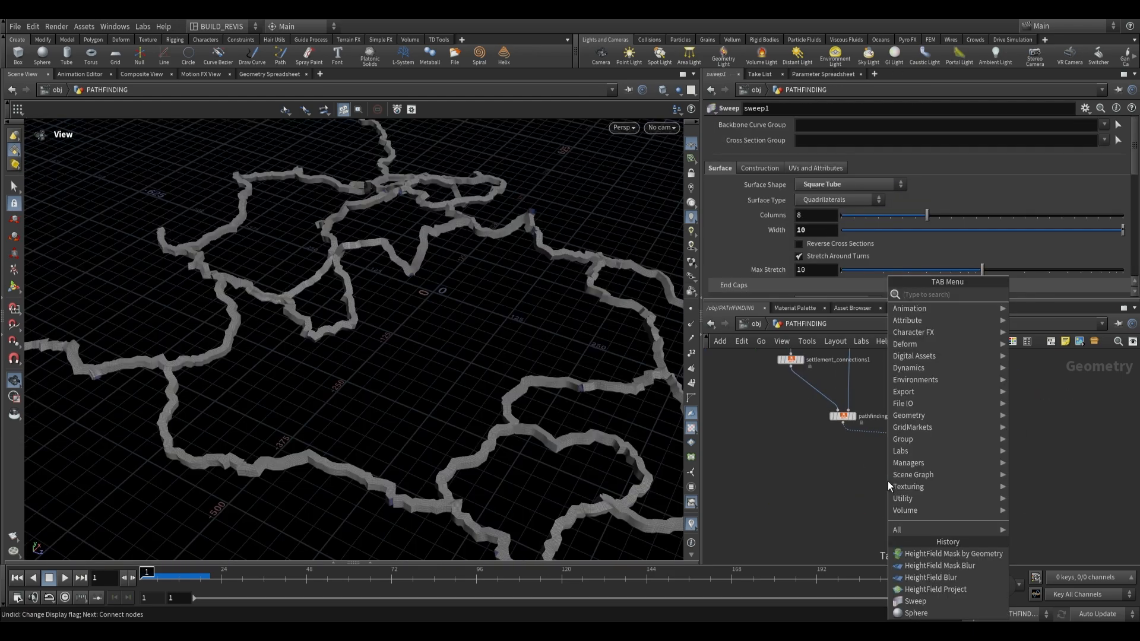
type("mask by ge")
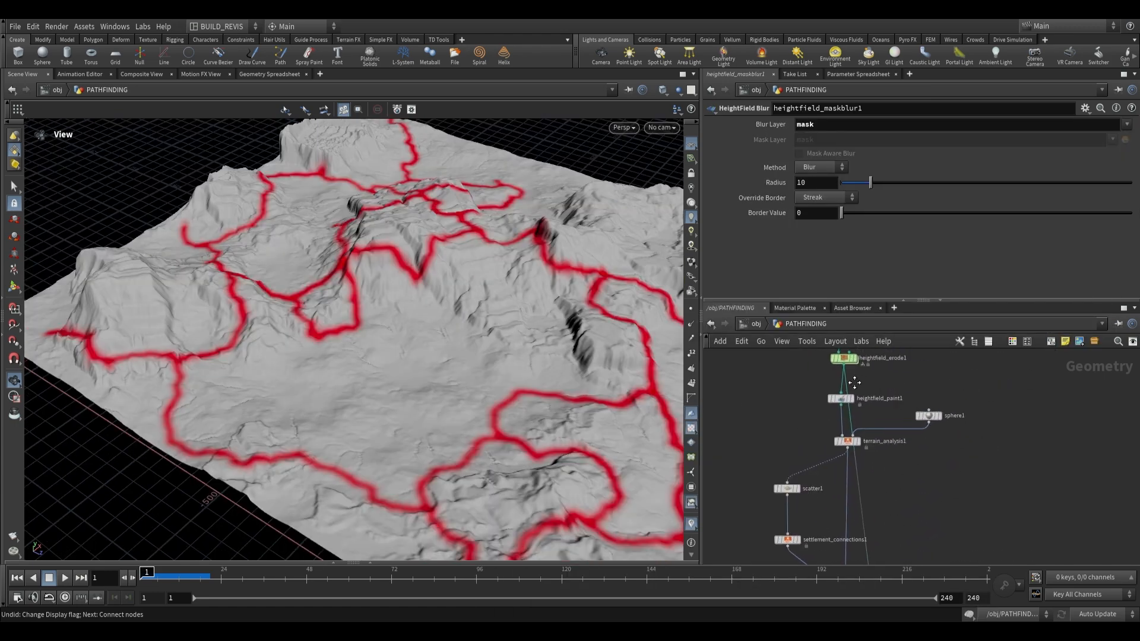
Step: Add HeightField Remap on height with mask layer, compute the range and adjust Output Max
key("tab")
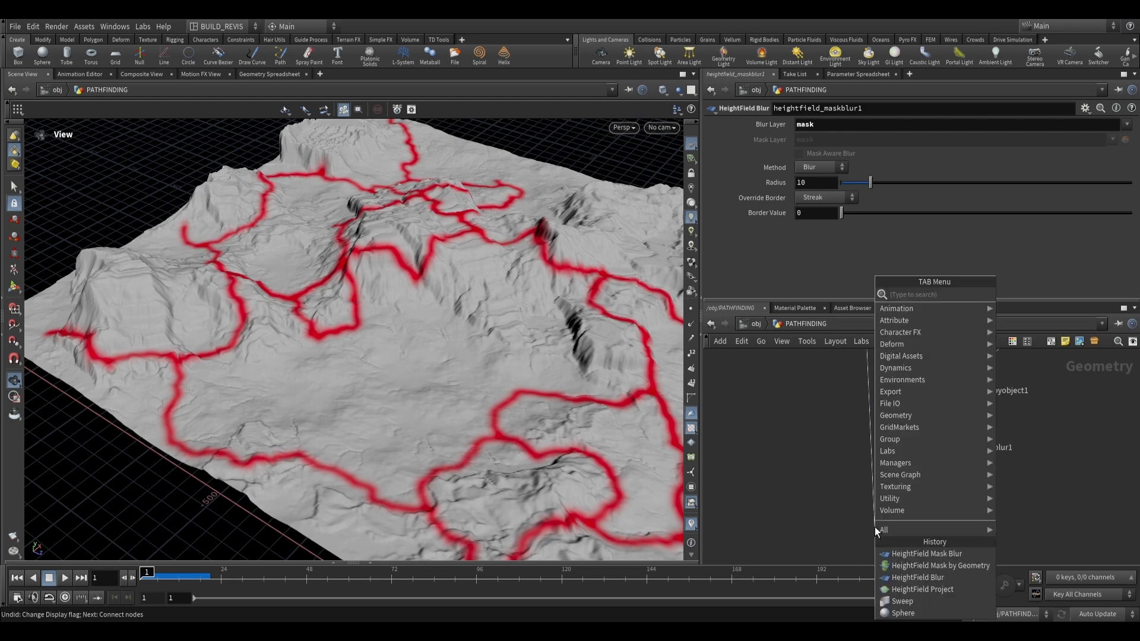
type("rema")
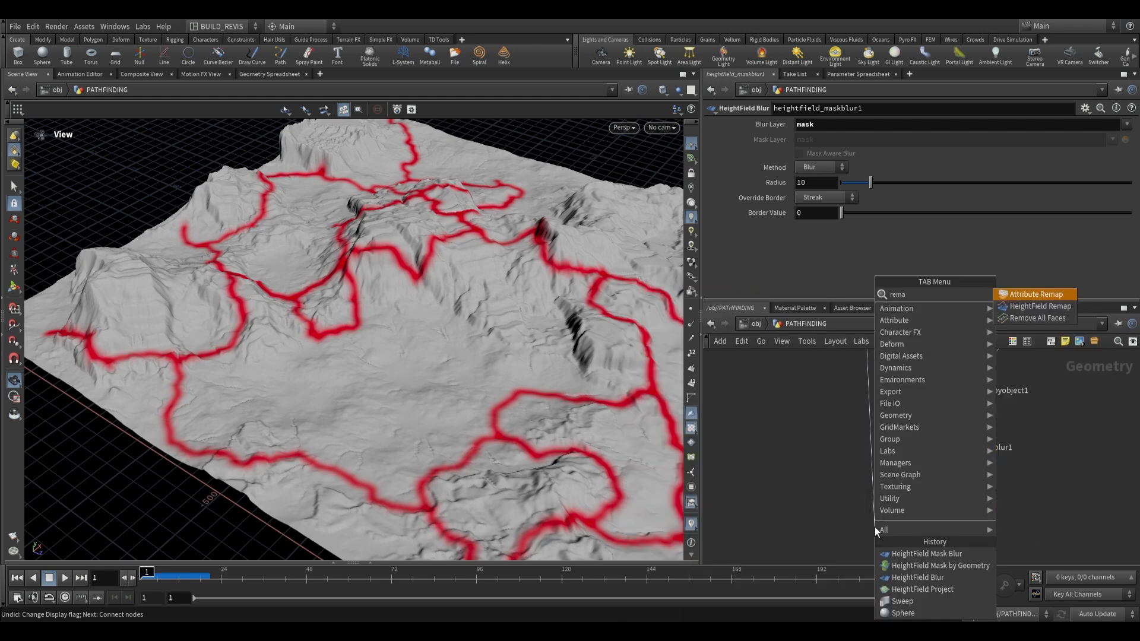
left_click(1039, 305)
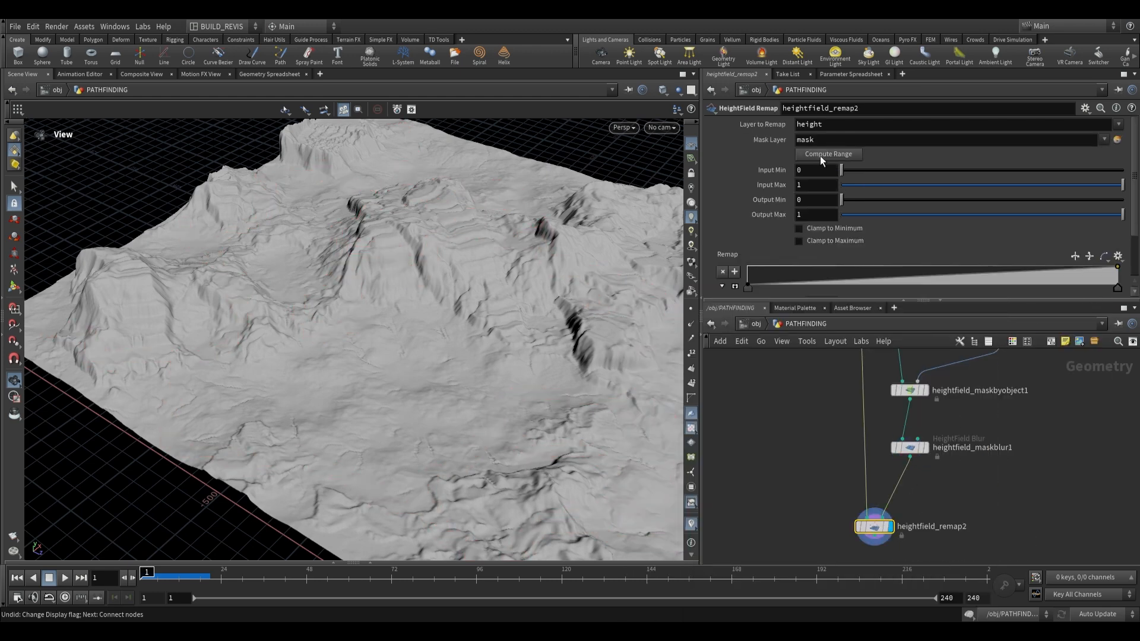
left_click(827, 153)
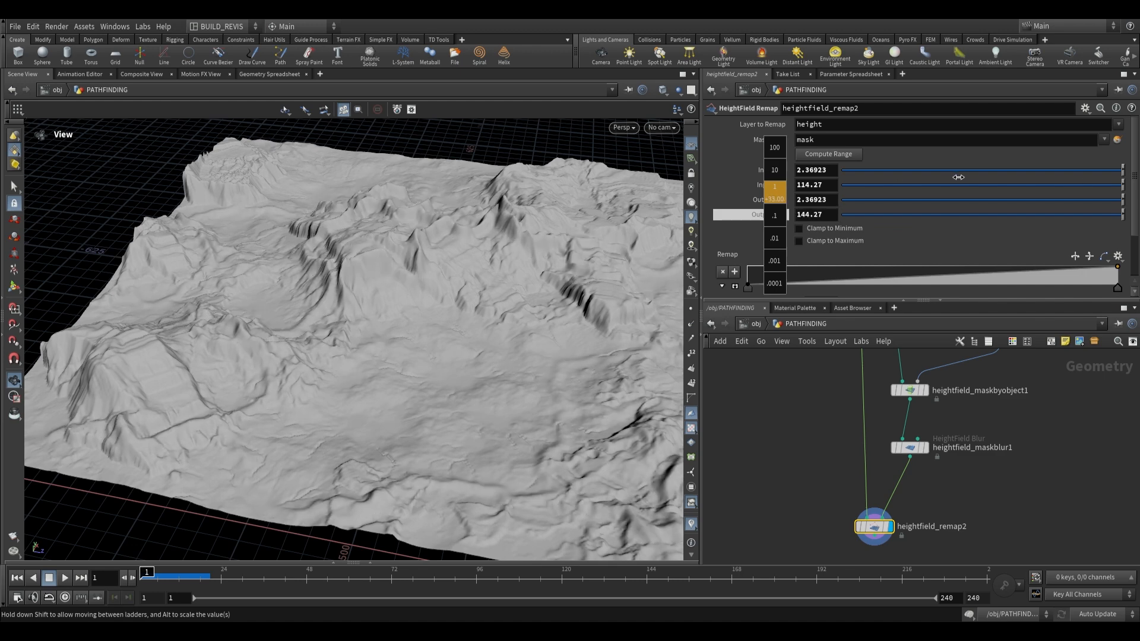
left_click(908, 447)
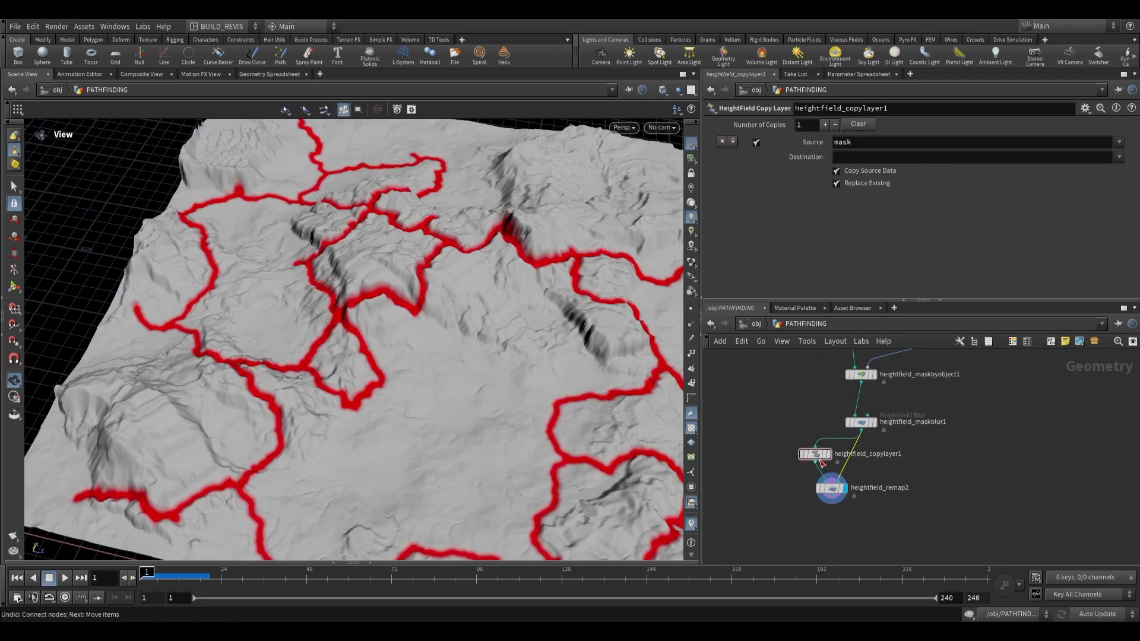
Step: Set Copy Layer destination to 'road' and add HeightField Visualize and layer-clear nodes
left_click(974, 156)
type("road")
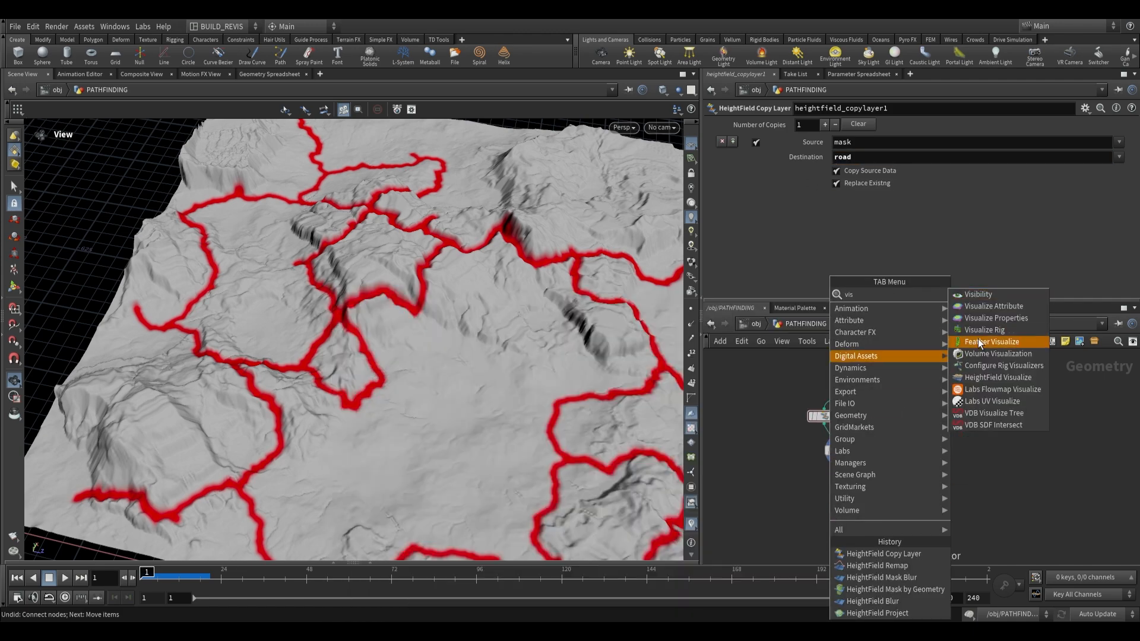
left_click(997, 376)
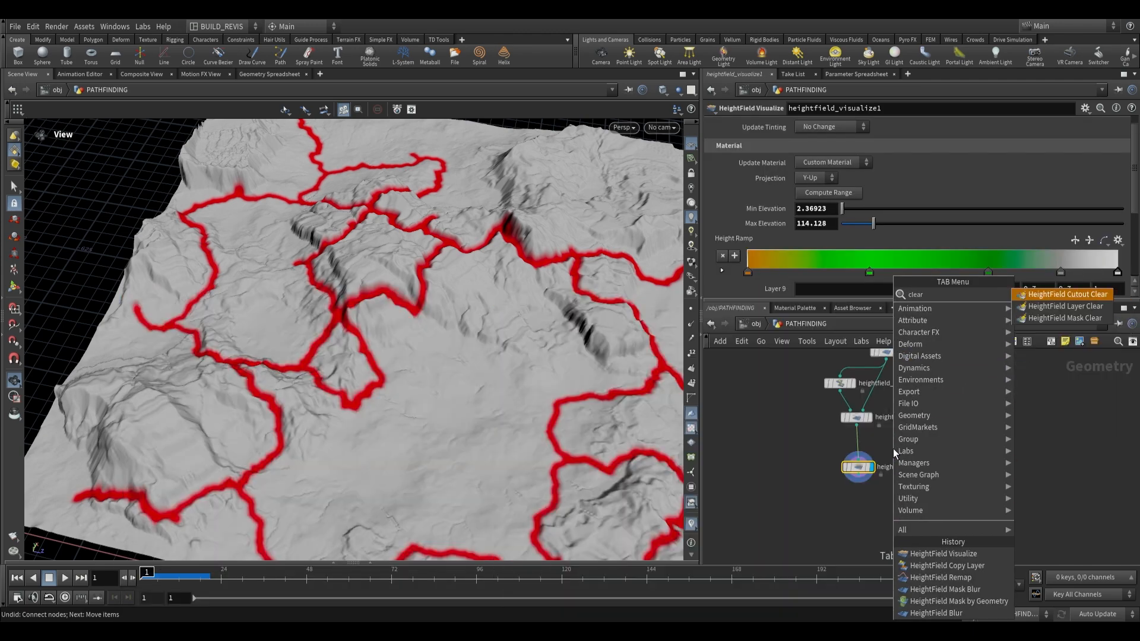
left_click(1065, 318)
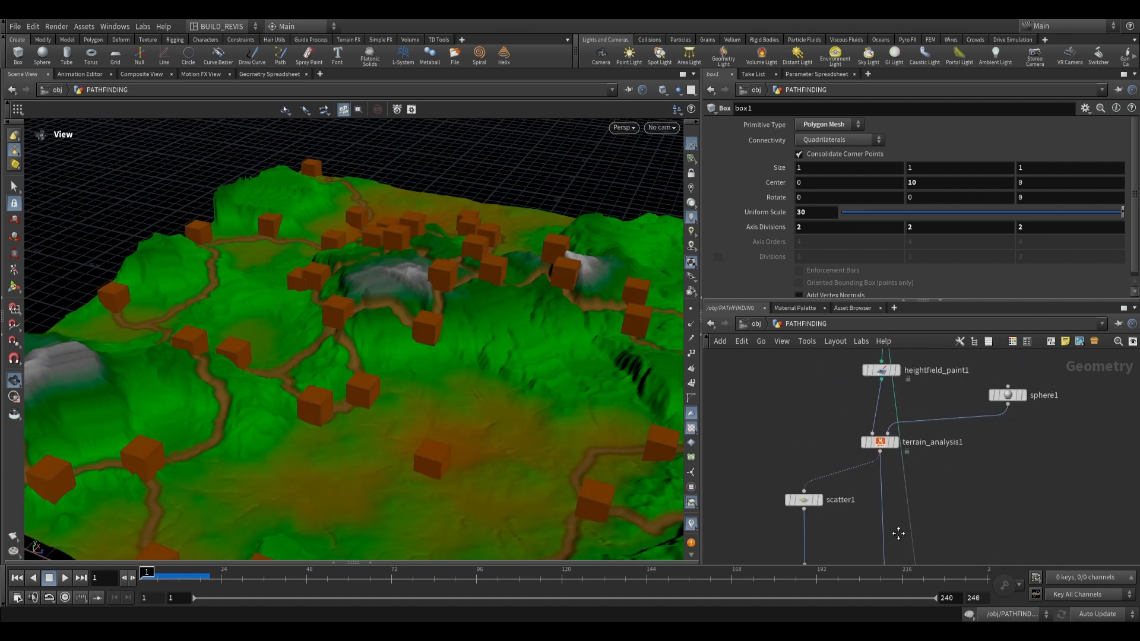
left_click(877, 441)
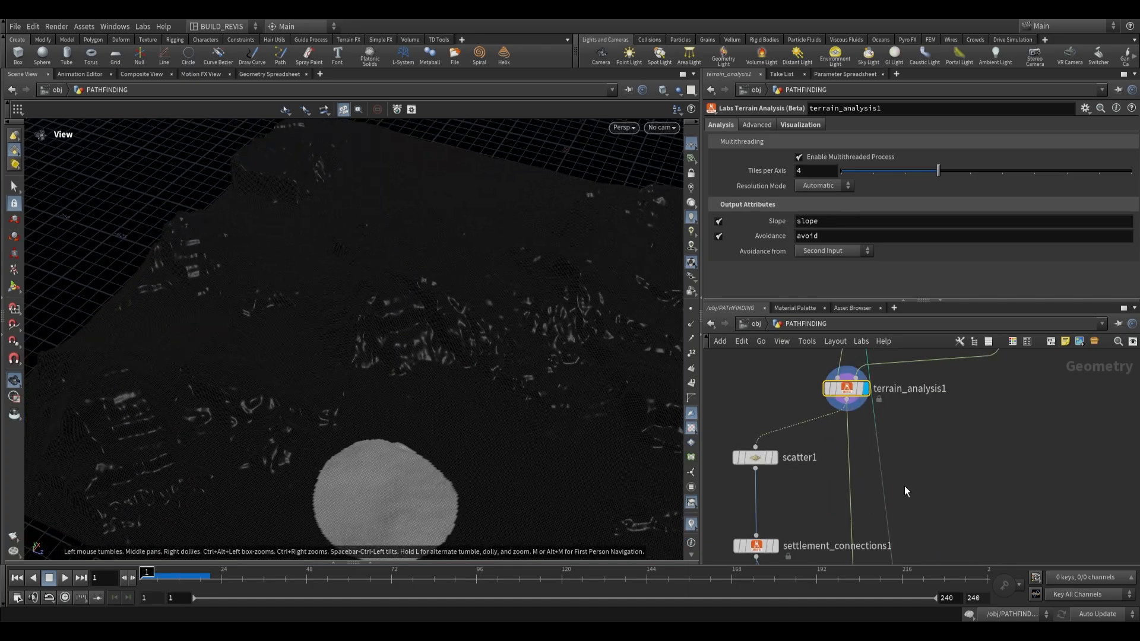
left_click(842, 471)
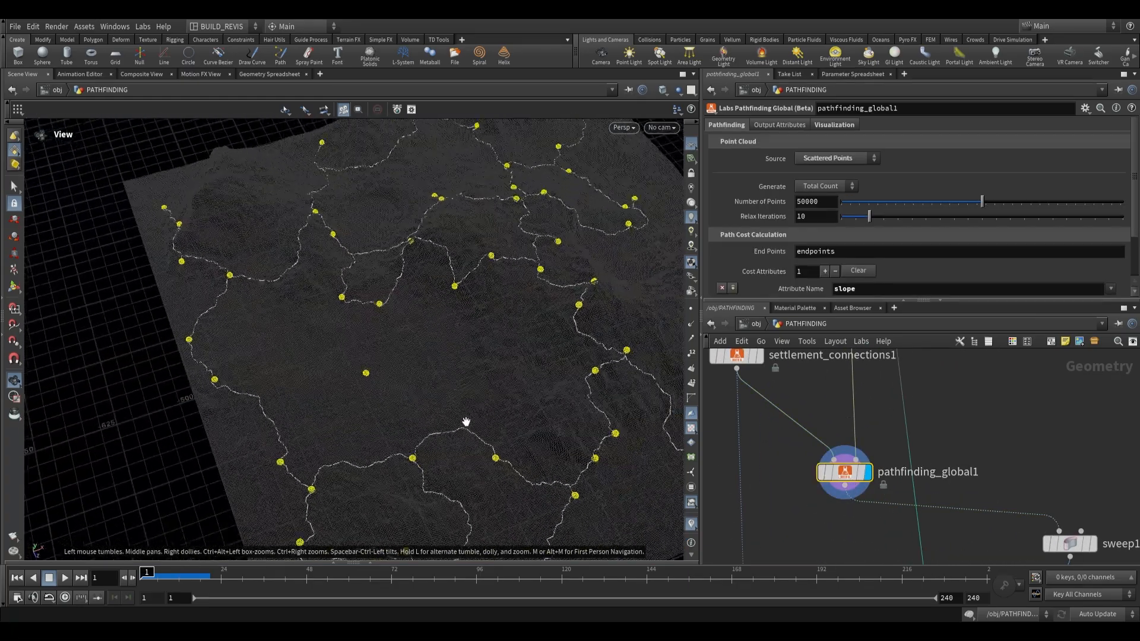
scroll("down", 3)
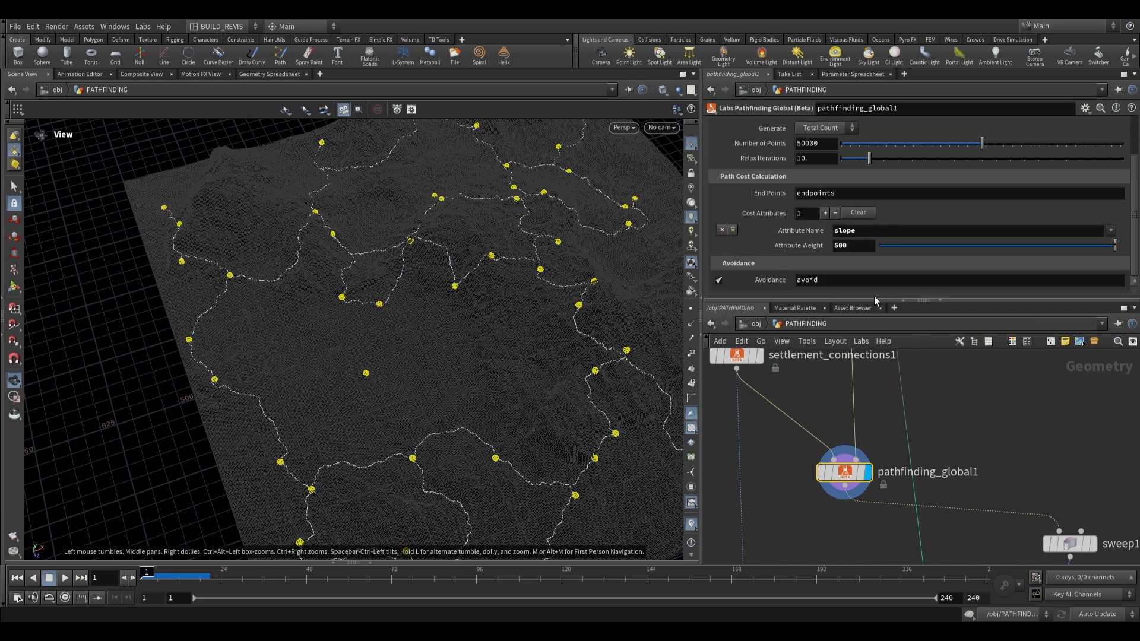
left_click(831, 495)
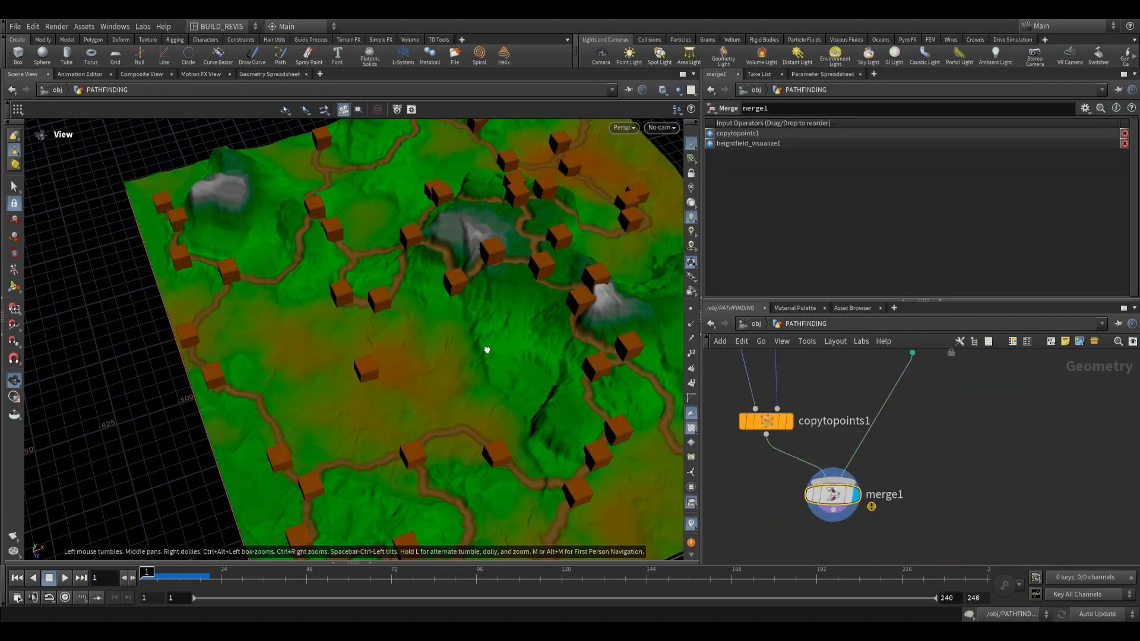